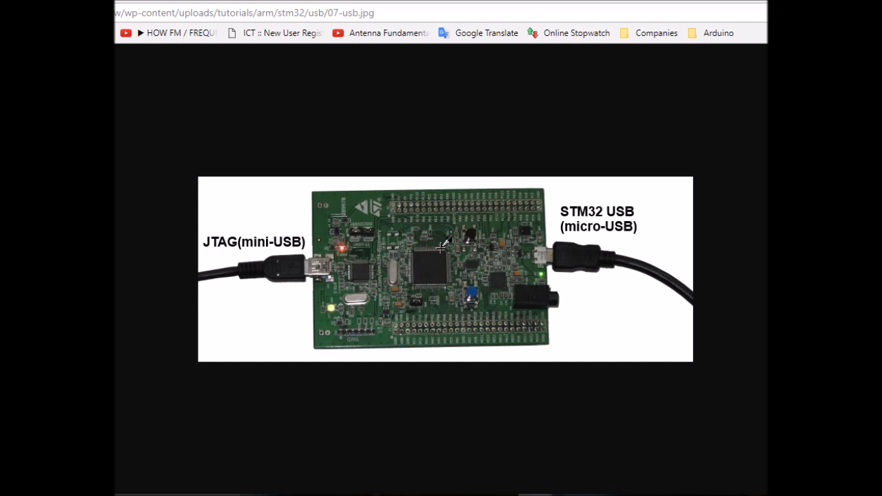
mouse_move(585, 301)
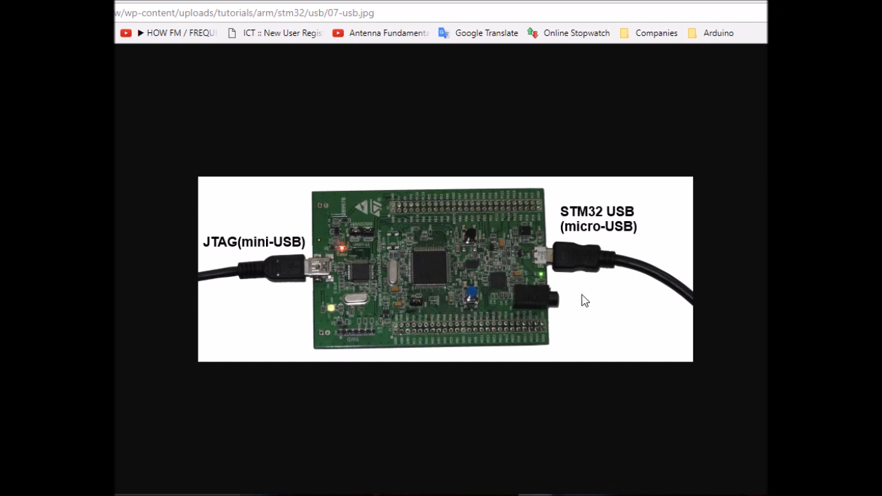
mouse_move(292, 248)
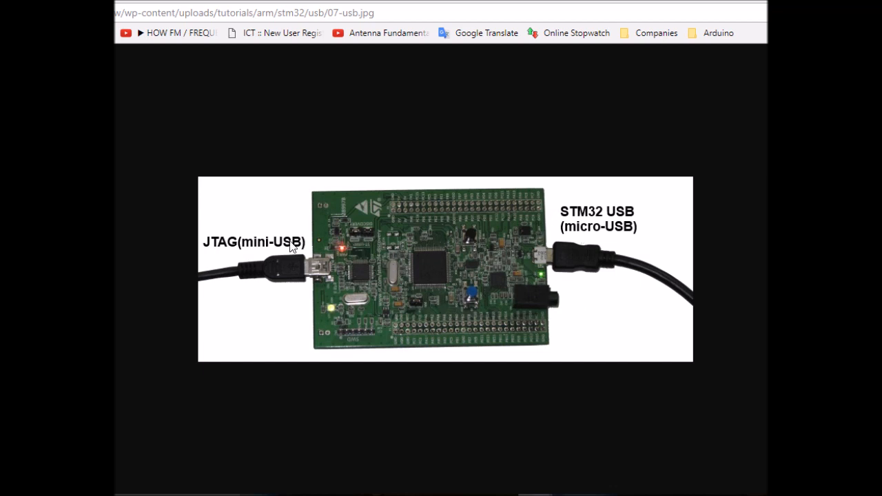
mouse_move(254, 249)
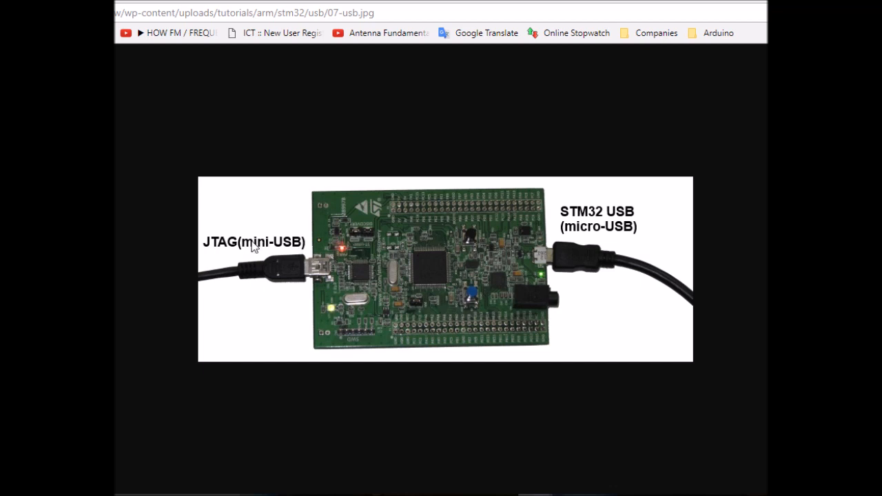
mouse_move(319, 267)
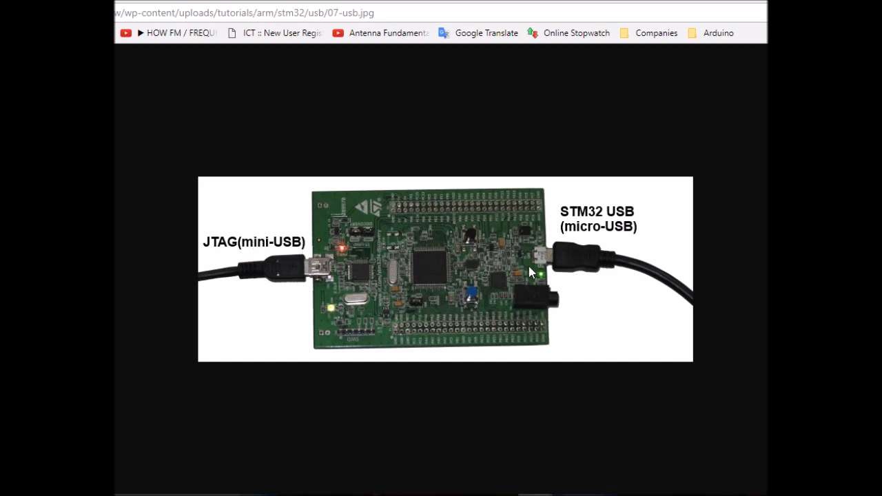
mouse_move(562, 269)
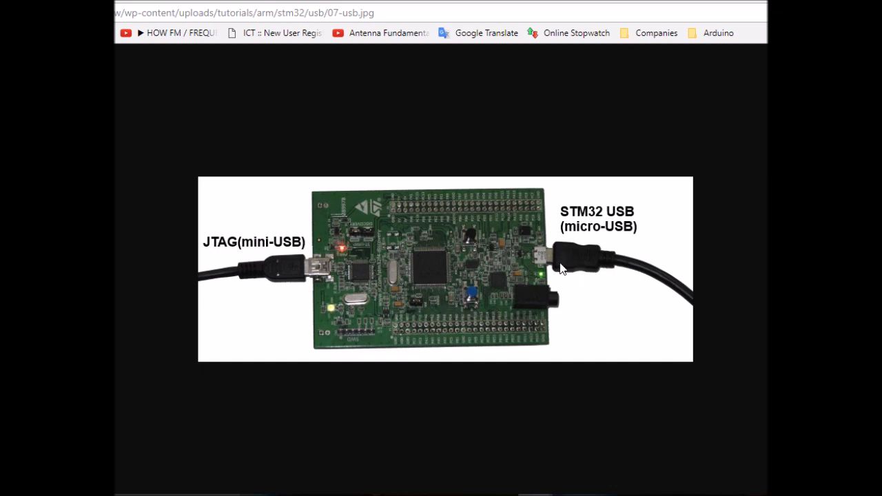
mouse_move(579, 263)
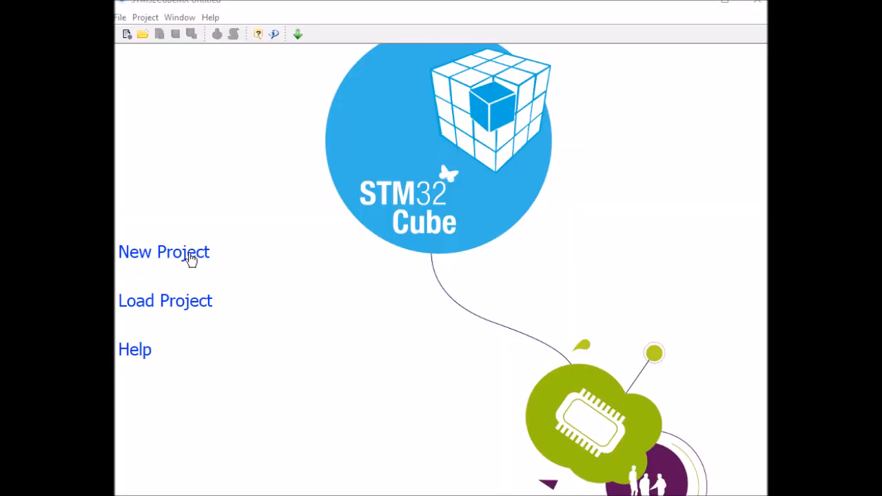
- Start a new CubeMX project and filter the MCU list to the STM32F4 series
left_click(163, 251)
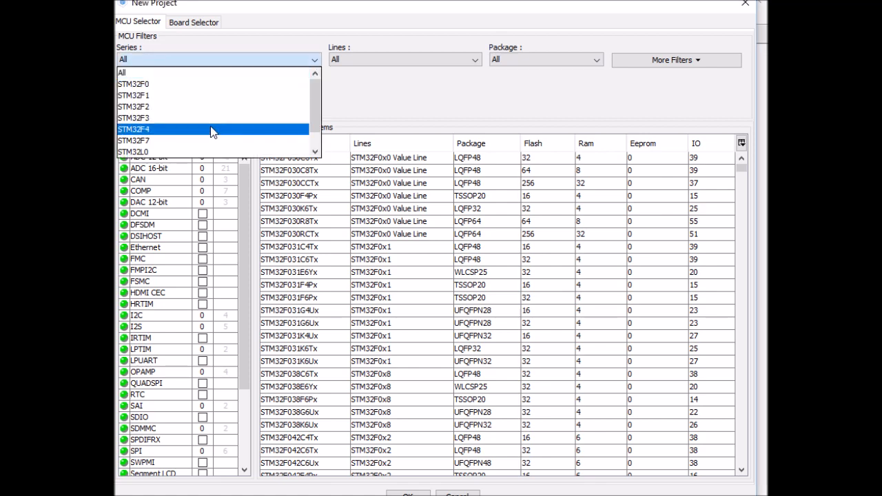
left_click(132, 129)
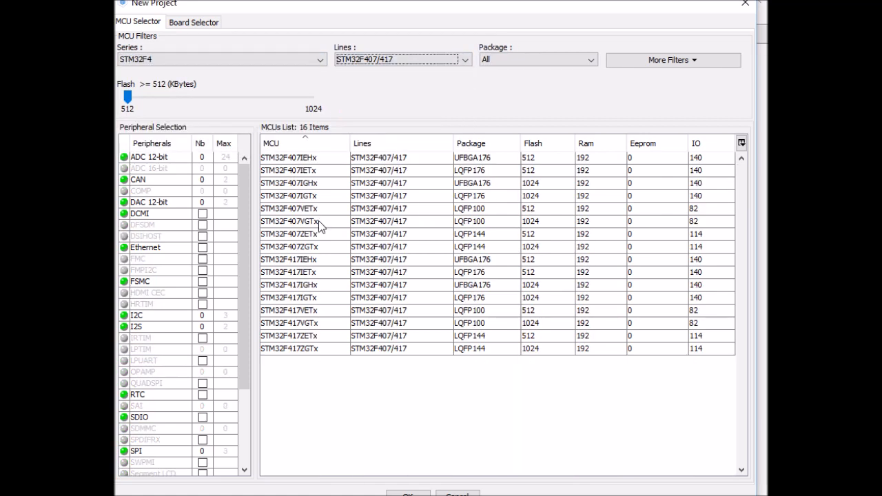
- Create the project for the STM32F407VGTx and set USB_OTG_FS to Device_Only
double_click(288, 220)
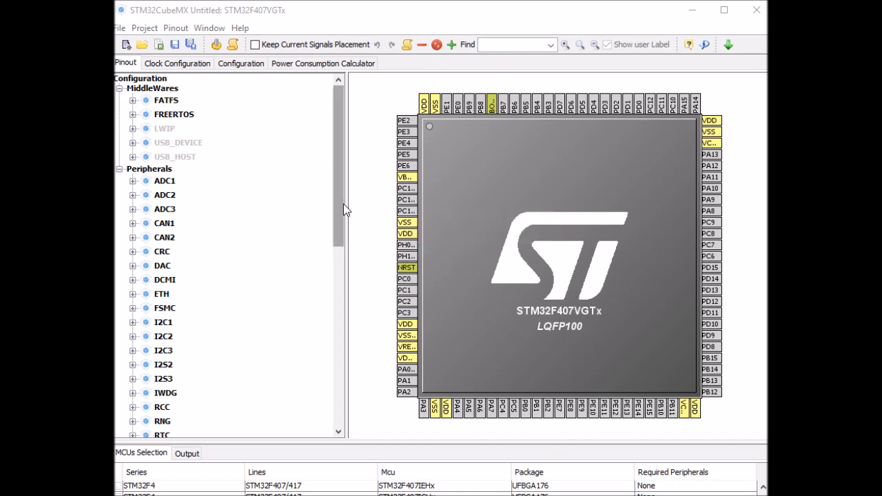
scroll("down", 3)
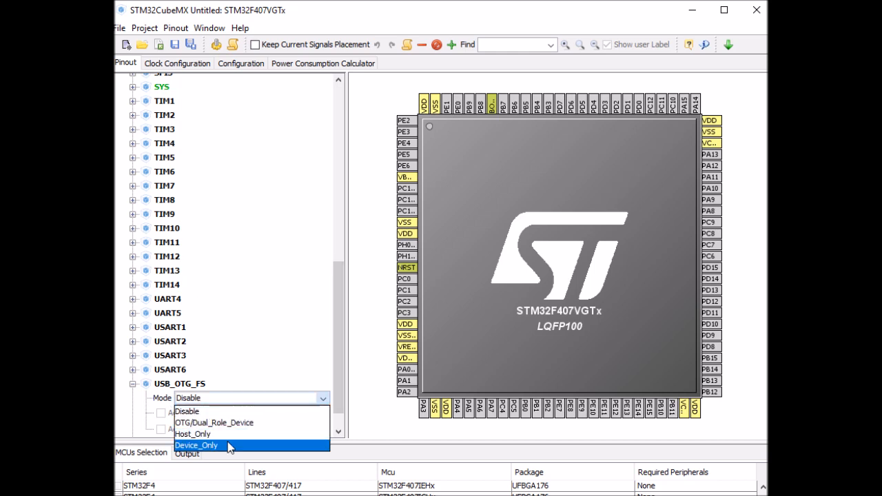
left_click(196, 445)
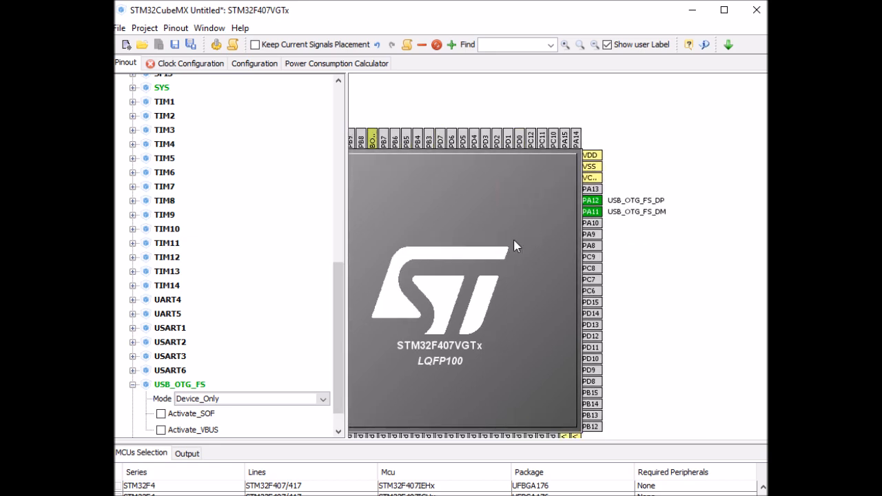
mouse_move(662, 212)
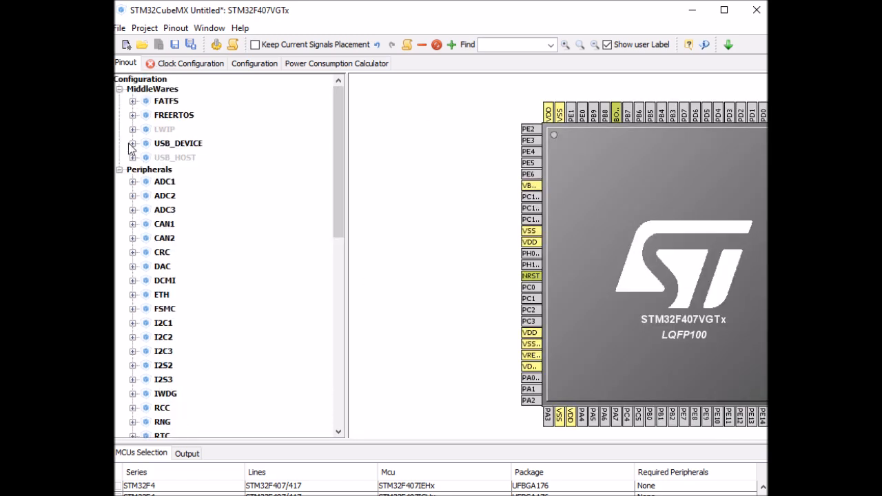
- Set USB_DEVICE to Communication Device Class and RCC HSE to Crystal/Ceramic Resonator
left_click(132, 144)
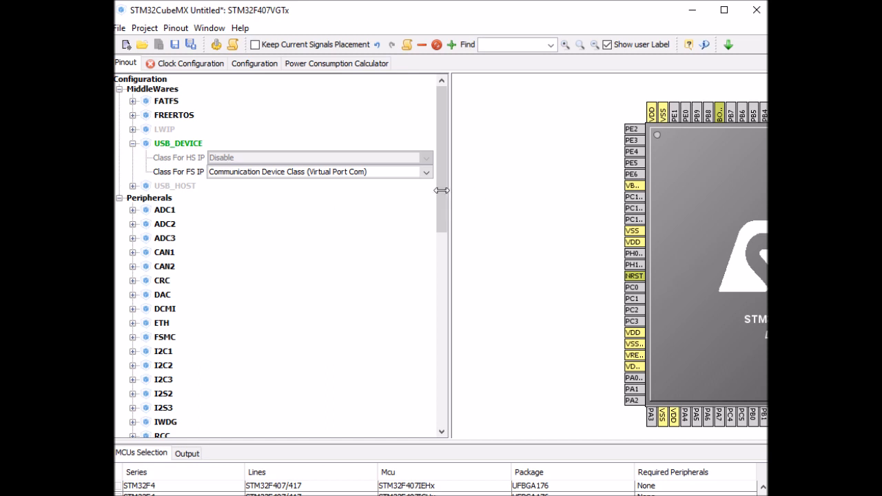
scroll("down", 3)
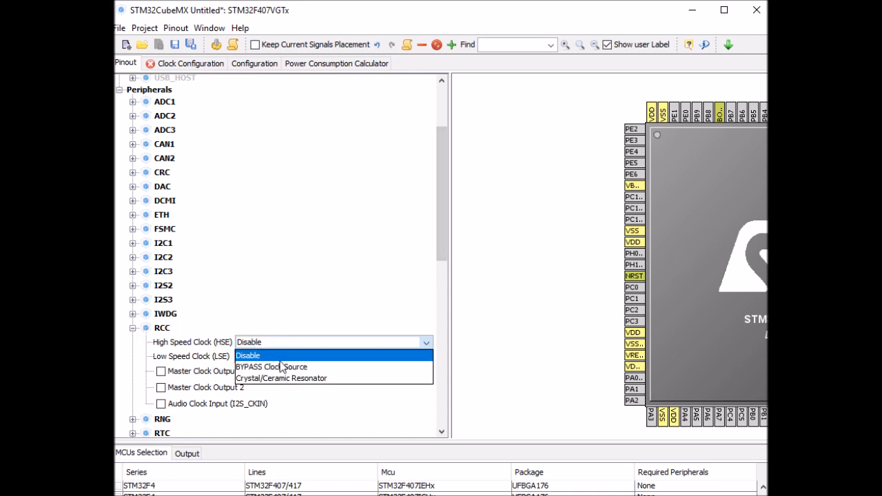
left_click(281, 377)
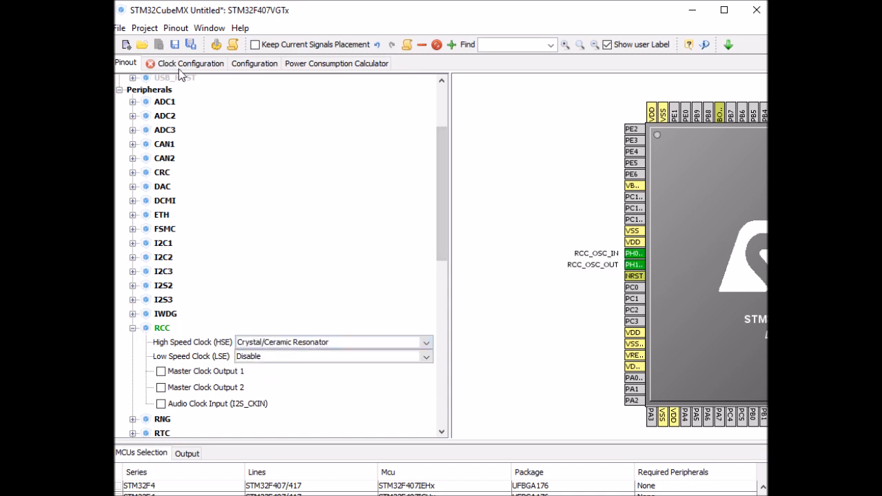
- Feed the PLL from HSE in the clock tree and set HCLK to 84 MHz
left_click(190, 64)
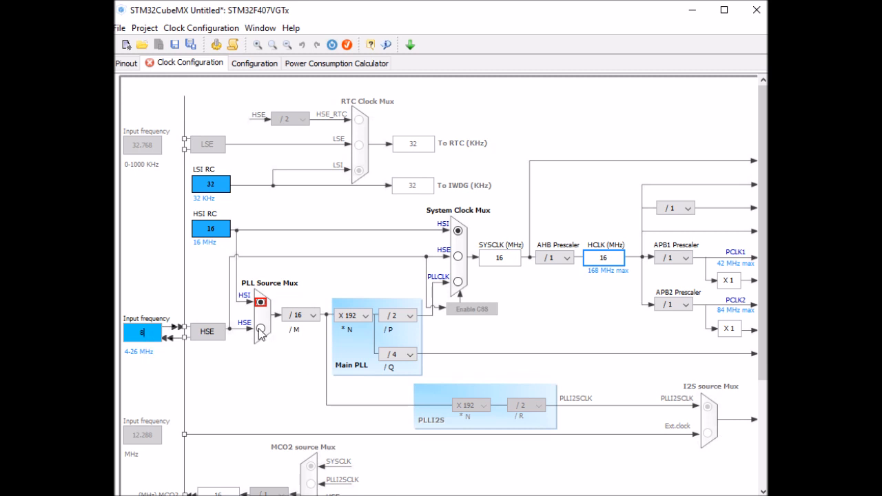
left_click(261, 328)
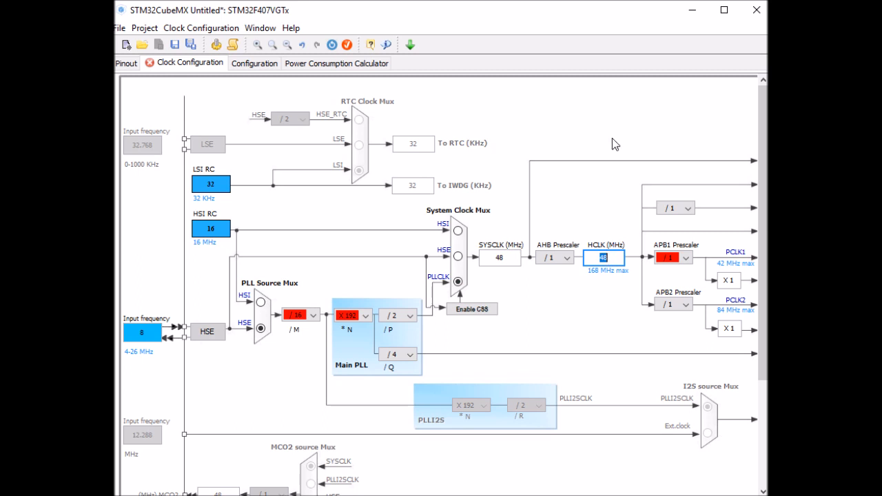
type("84")
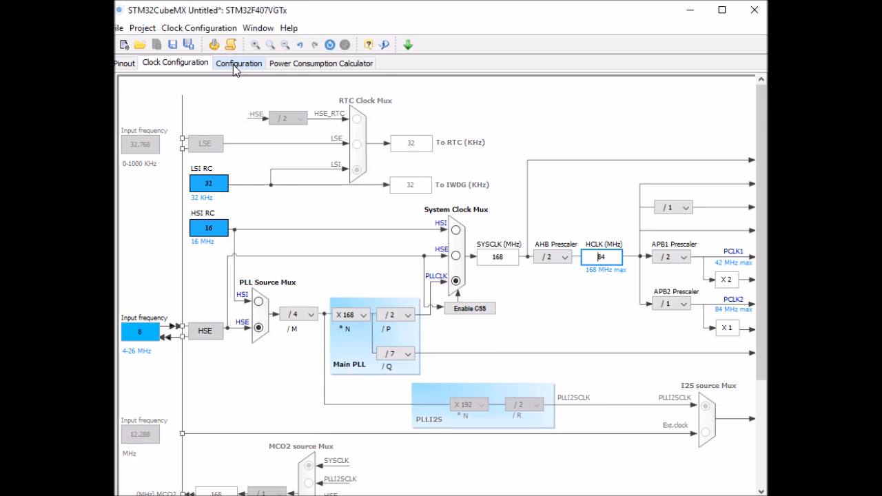
- Review the USB_FS and USB_DEVICE parameter settings in the Configuration view and accept them
left_click(239, 63)
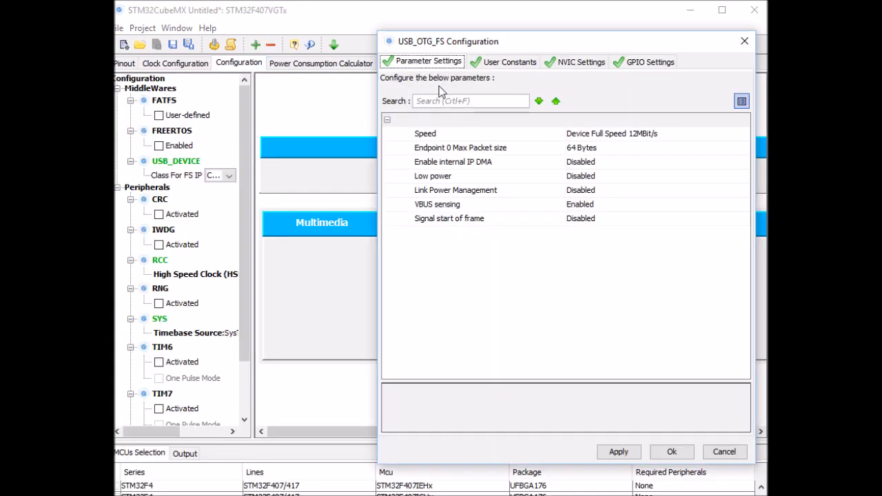
mouse_move(570, 267)
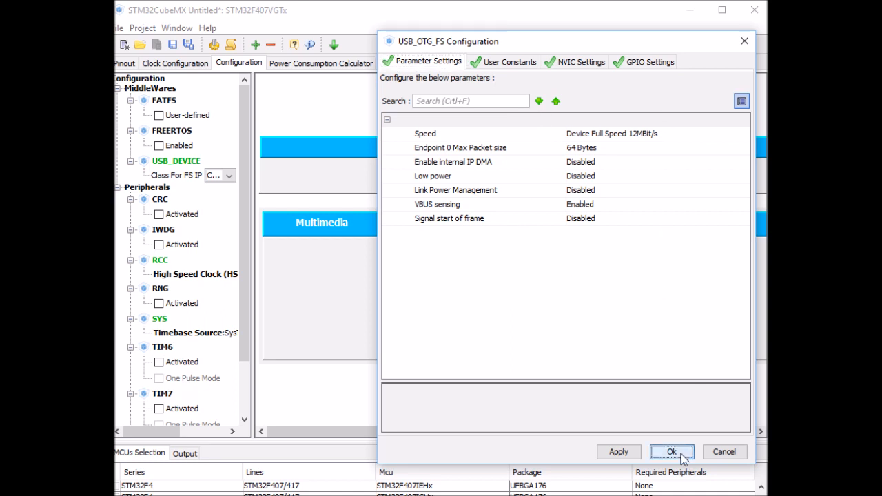
left_click(669, 452)
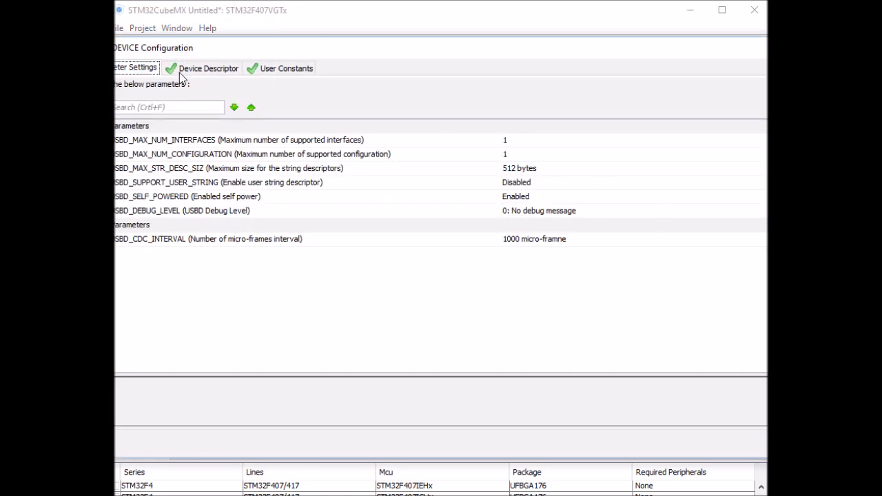
left_click(207, 68)
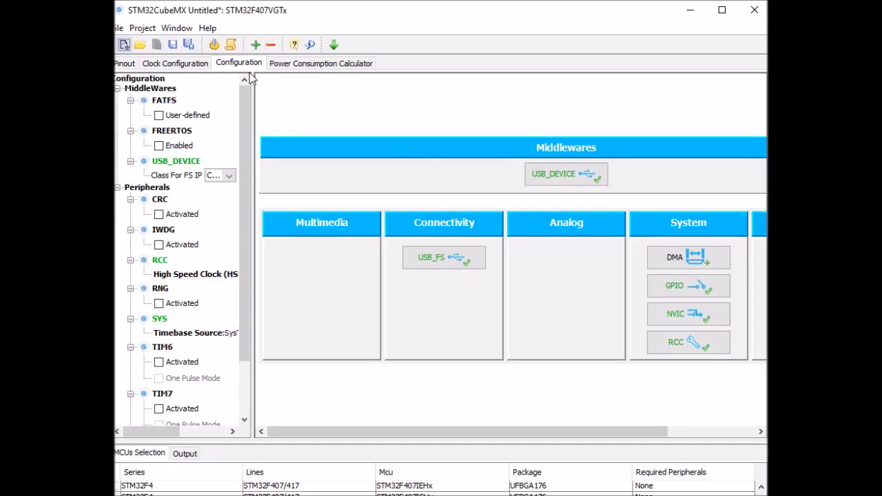
- Confirm project settings as usbVCP_video with the MDK-ARM V5 toolchain and generate the code
left_click(142, 28)
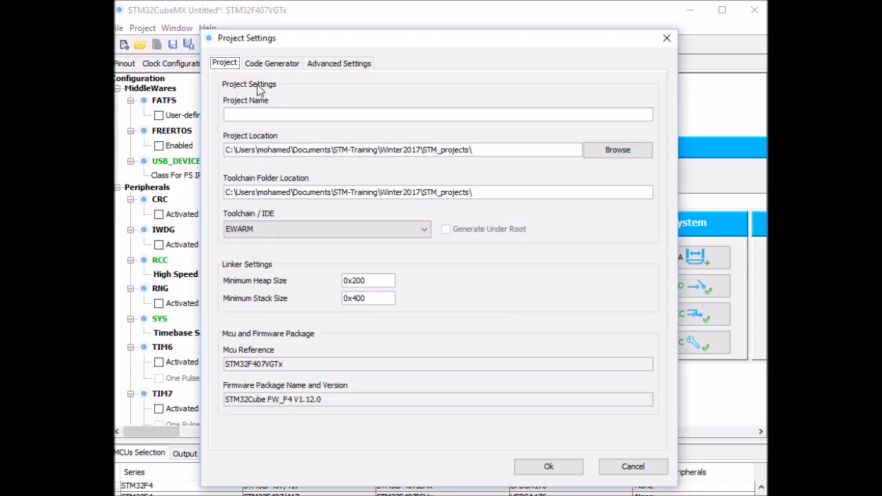
type("usbVCP_vide")
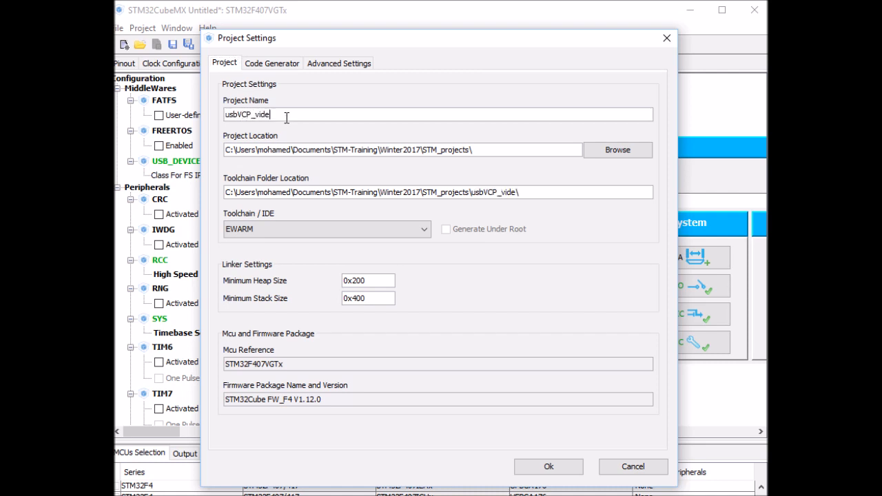
type("o")
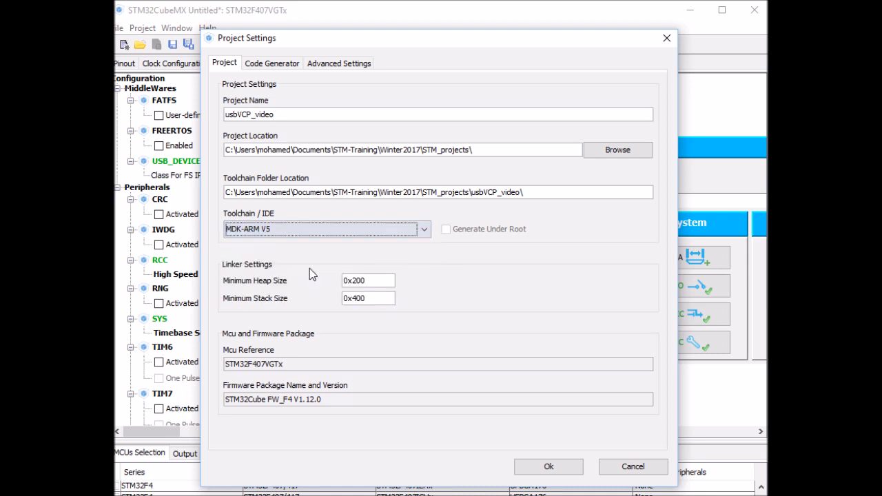
left_click(368, 281)
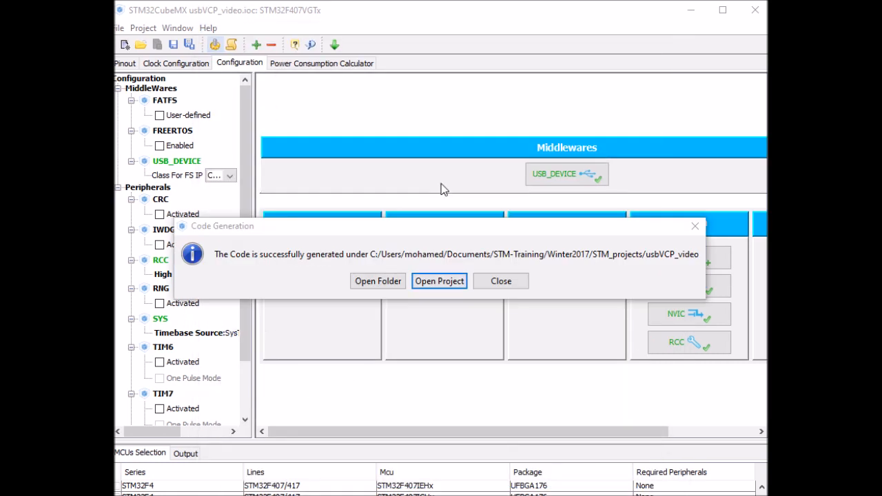
mouse_move(453, 275)
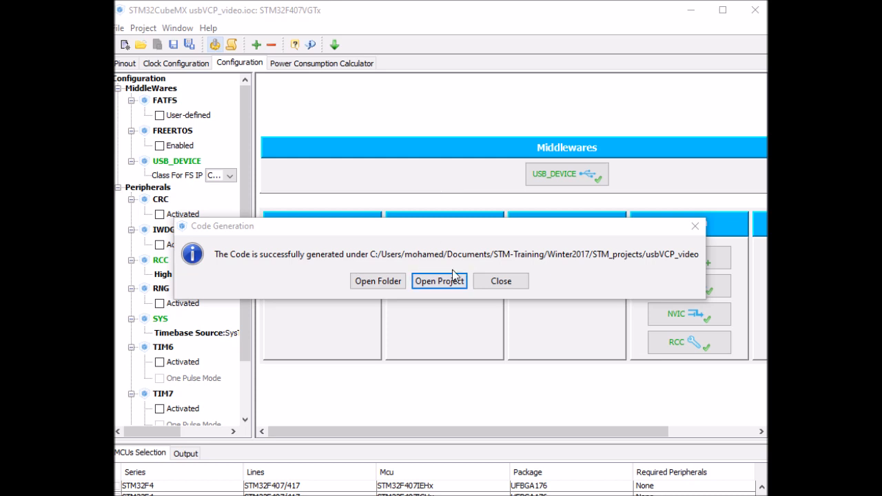
- Open the generated project in uVision and bring up main.c and usbd_cdc_if.c for editing
left_click(501, 281)
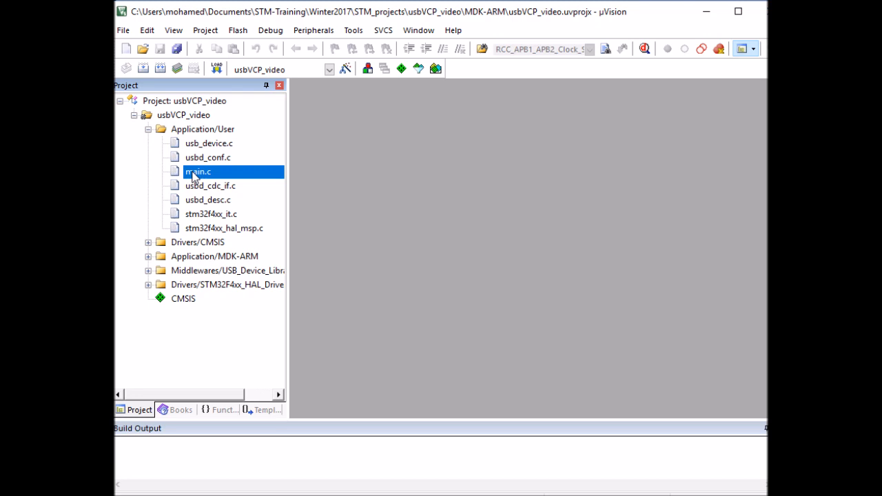
double_click(198, 171)
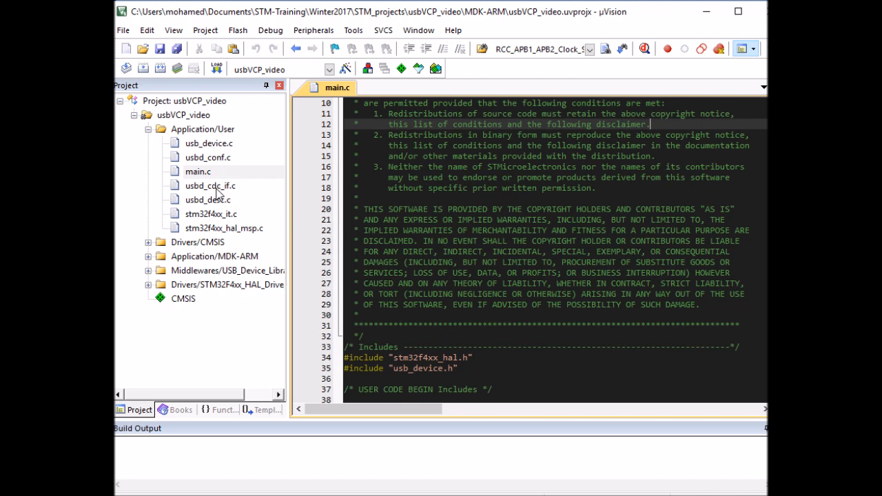
double_click(209, 185)
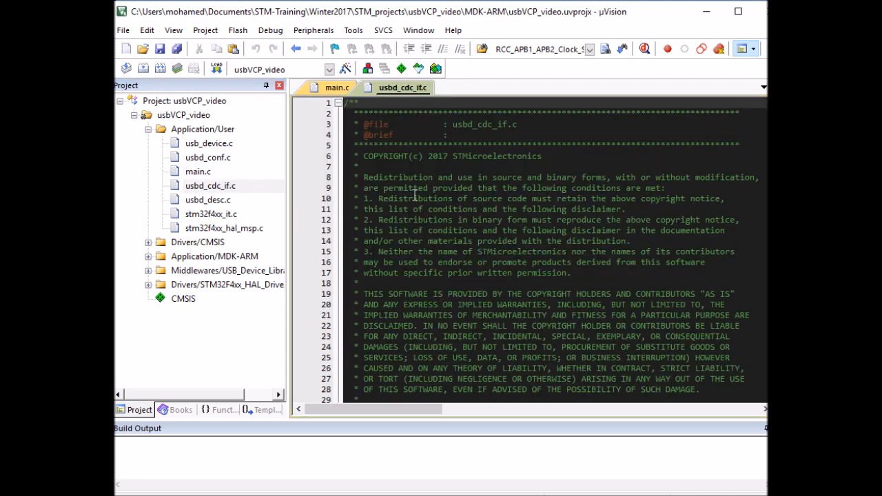
scroll("down", 3)
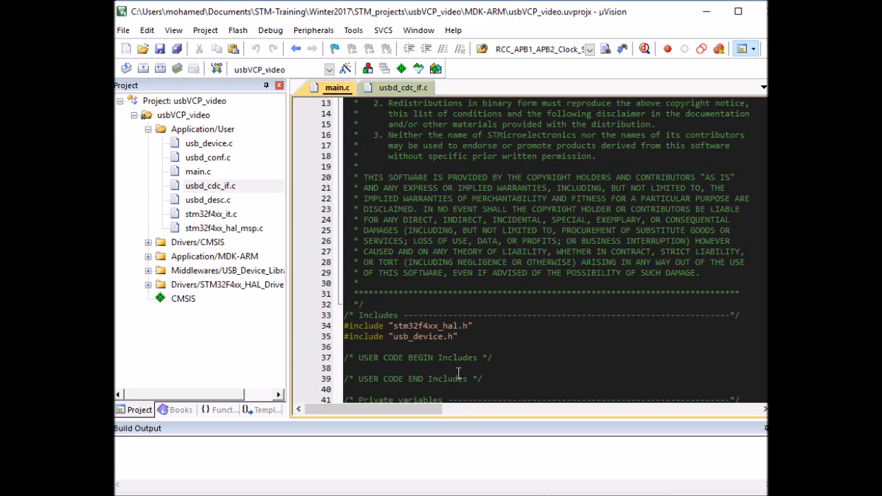
scroll("down", 3)
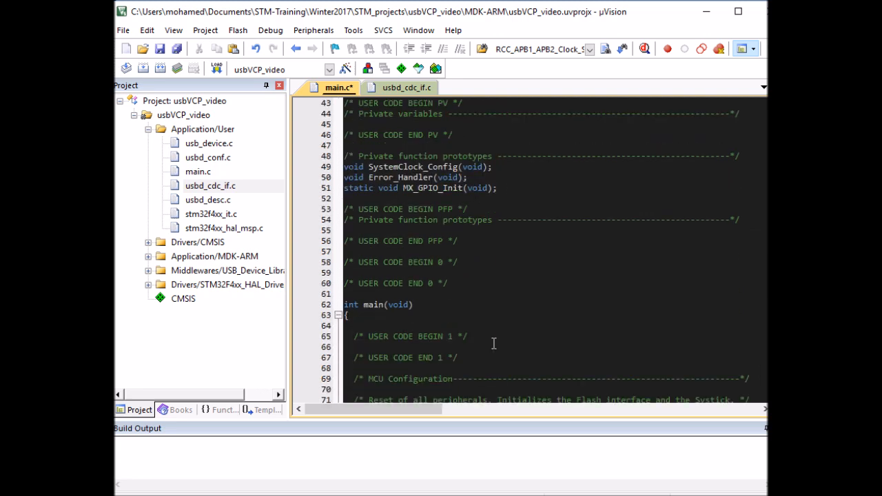
scroll("down", 3)
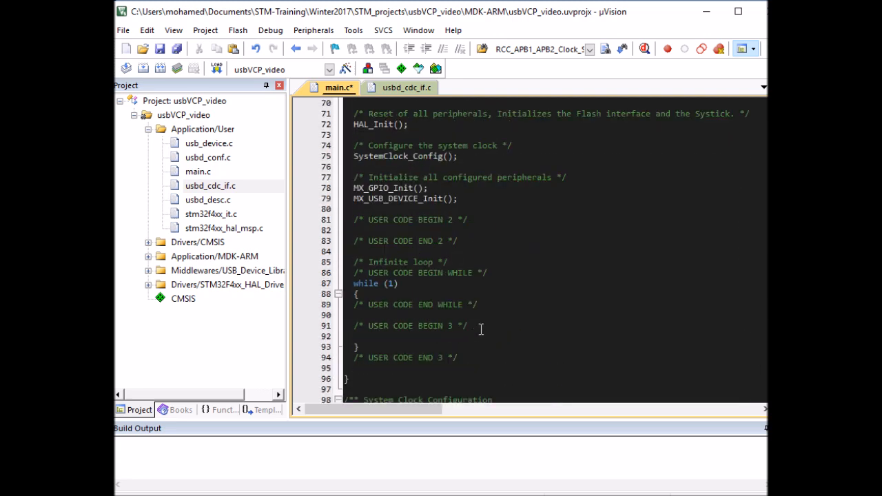
- Declare uint8_t myBuf[20] holding Hello World with \r\n and start the CDC_Transmit_FS call
type("c")
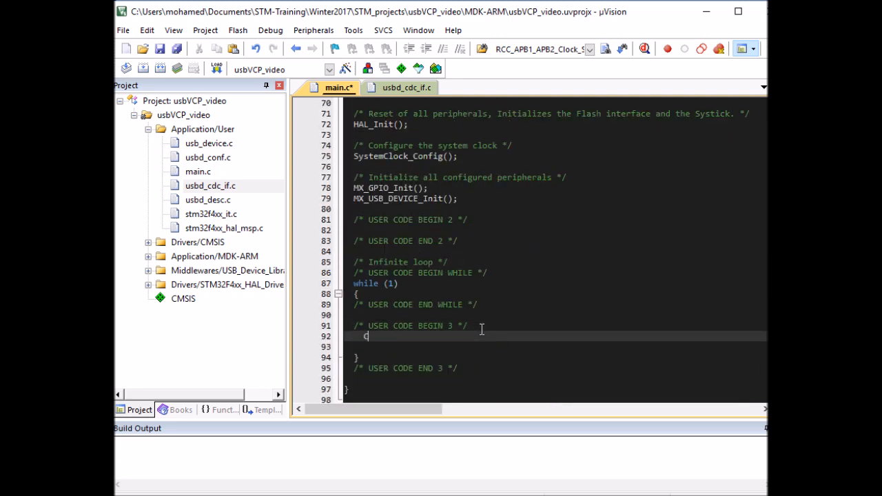
type("DC_Transmit_FS")
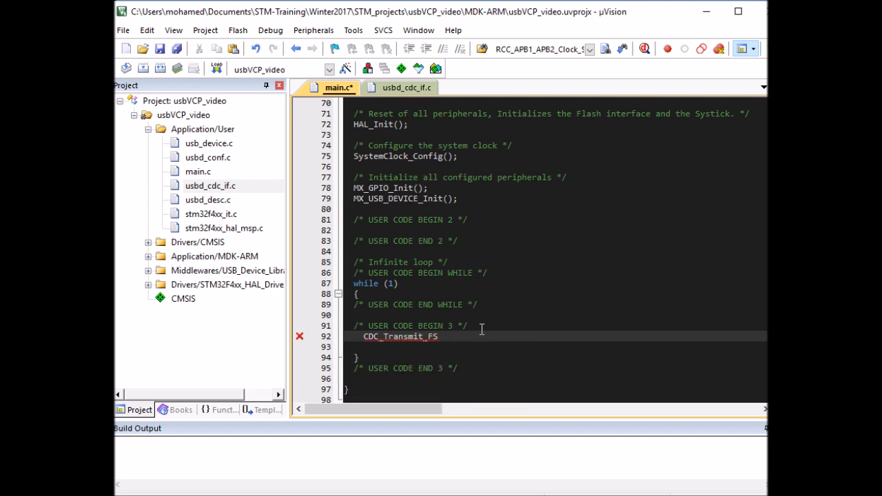
type(")")
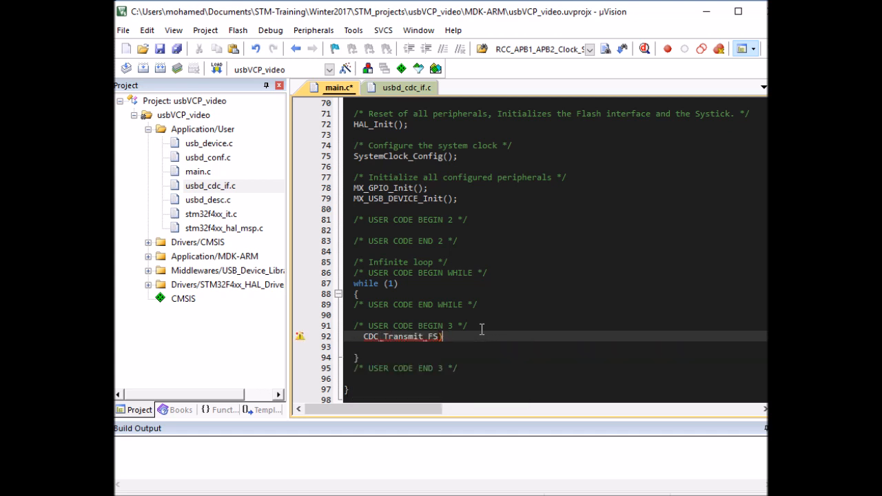
type("(")
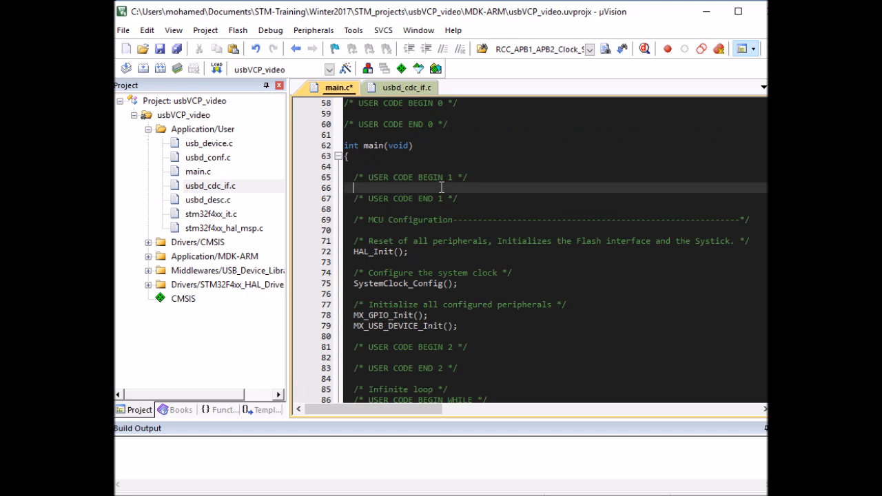
type("uint8_")
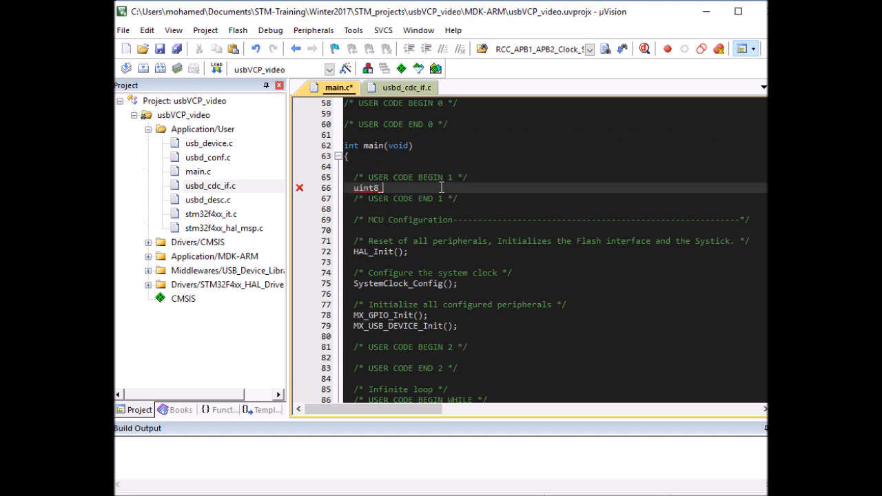
type("t")
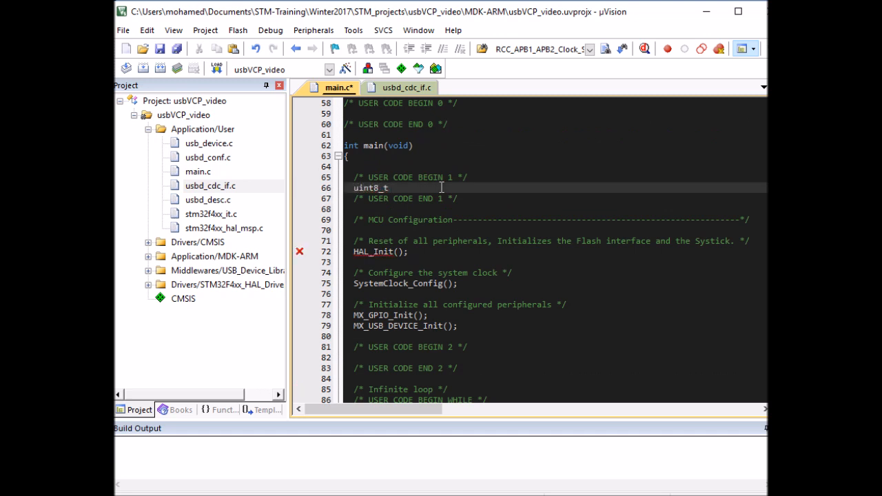
type("myBuf[20] = \"Hello World")
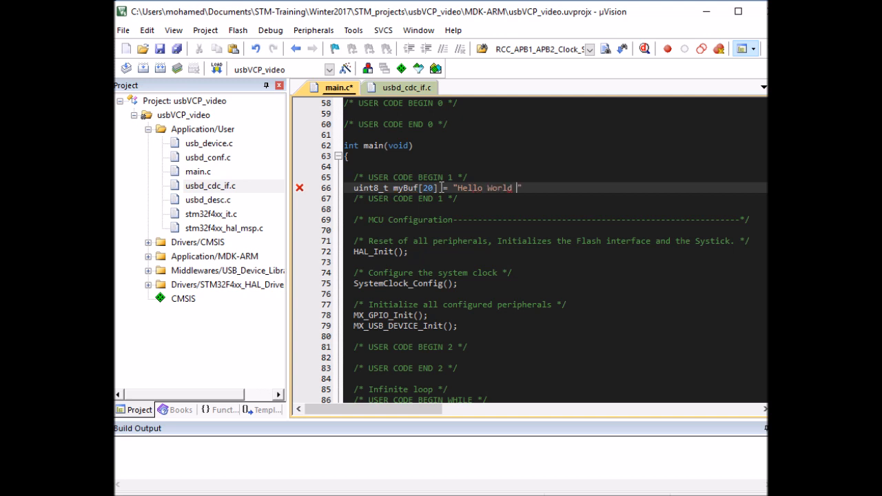
type("\\r\\n")
type("CDC_Transmit_FS(")
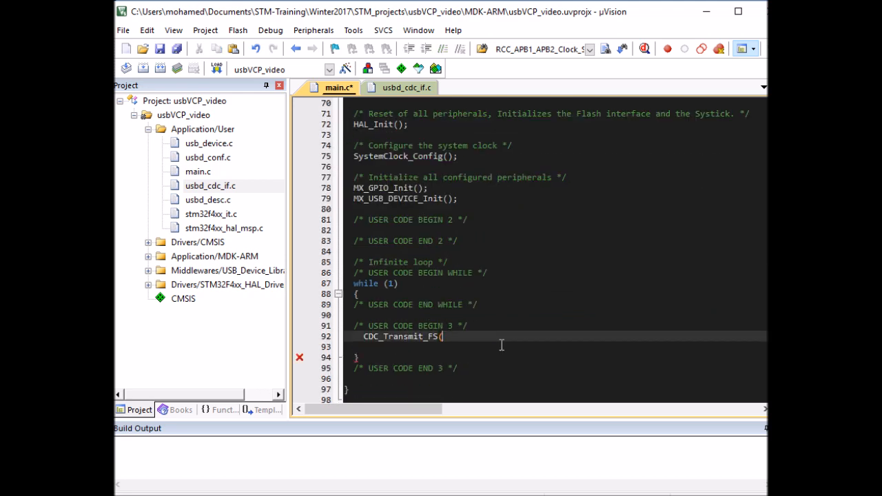
- Complete CDC_Transmit_FS(myBuf, 14); followed by HAL_Delay(500); in the while loop
type("myBuf,")
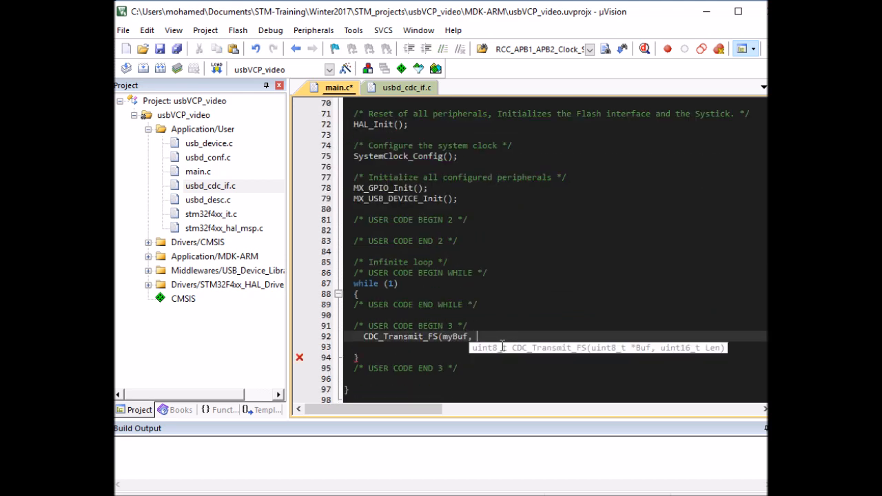
type("14);")
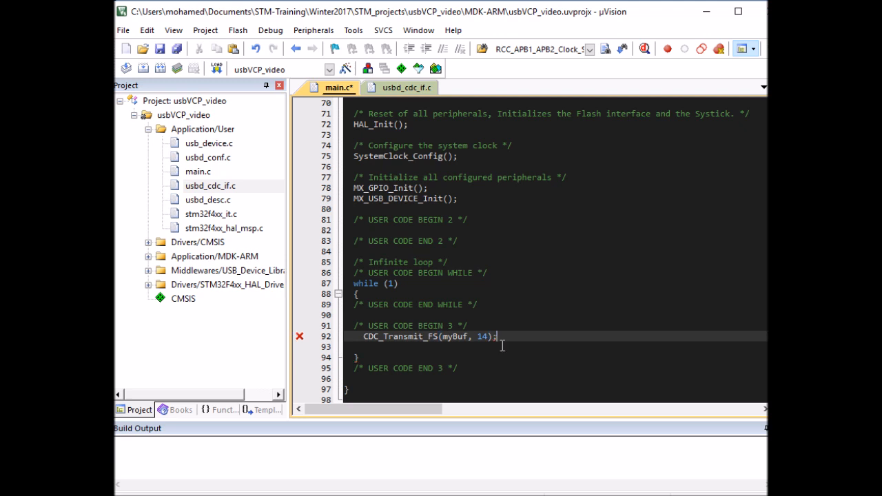
type("HAL")
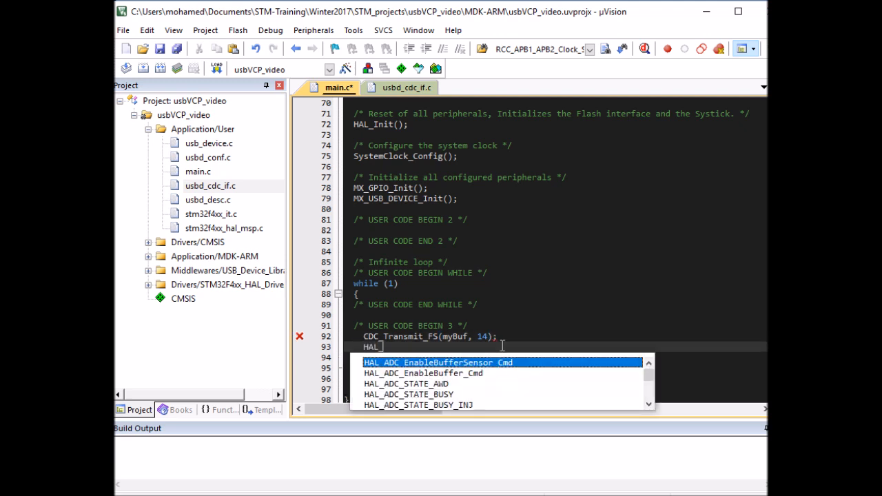
type("_Del")
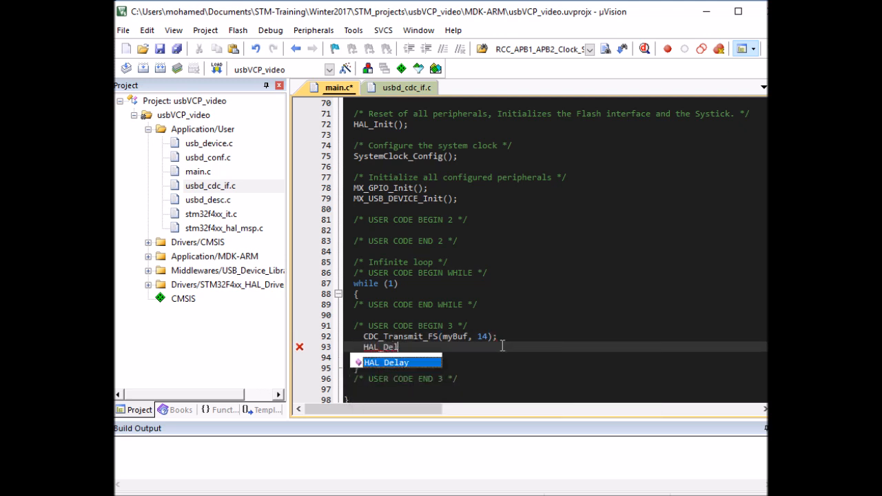
type("ay(500);")
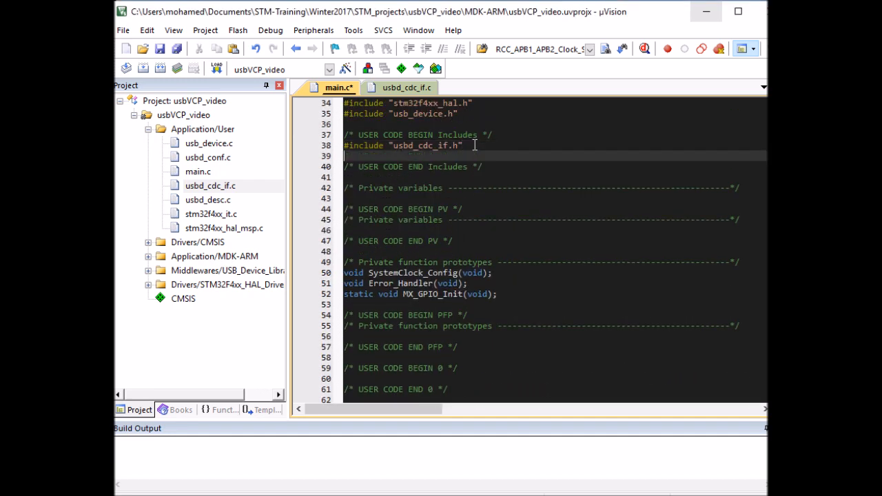
- Include <string.h> and pass strlen((char *)myBuf) as the CDC_Transmit_FS length
type("#include")
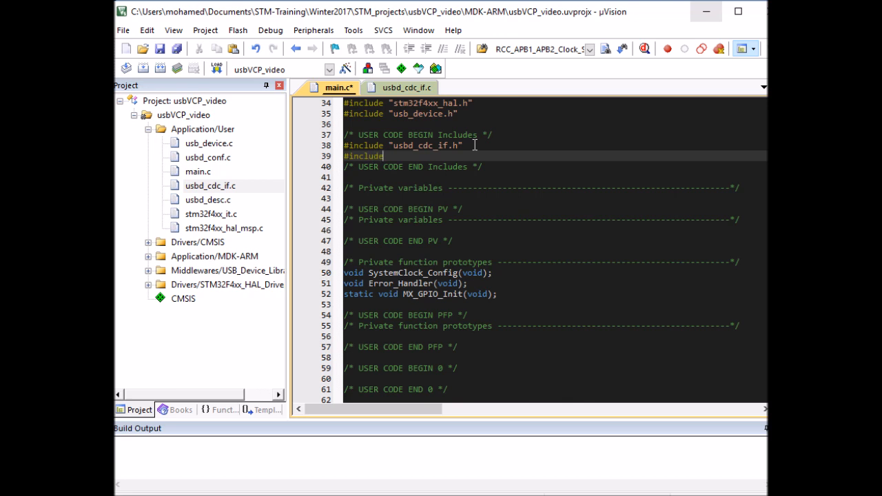
type("<string.h>")
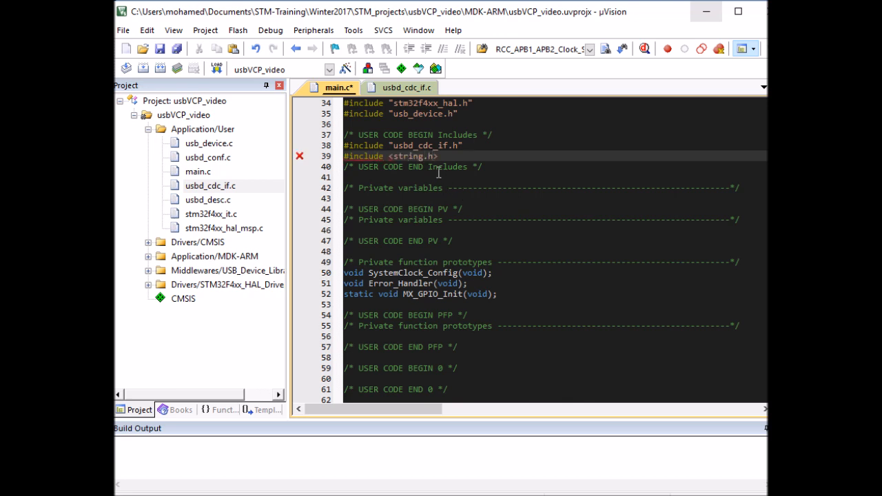
scroll("down", 3)
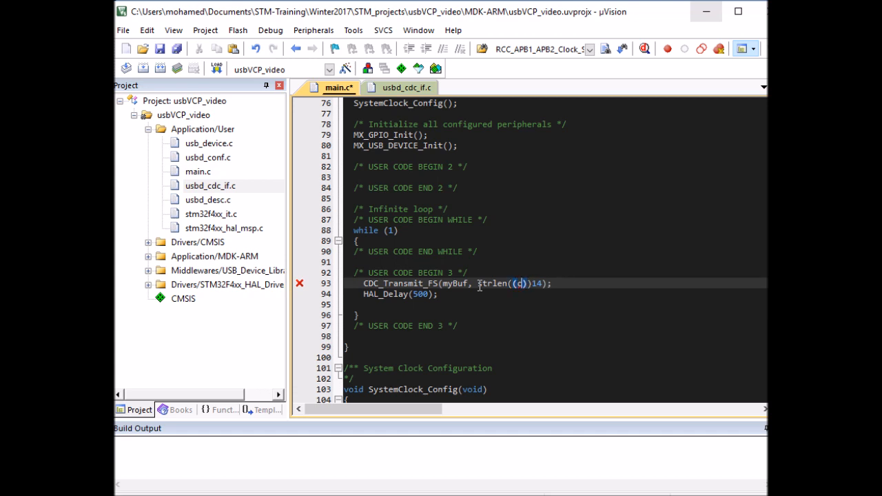
type("char *)myBuf")
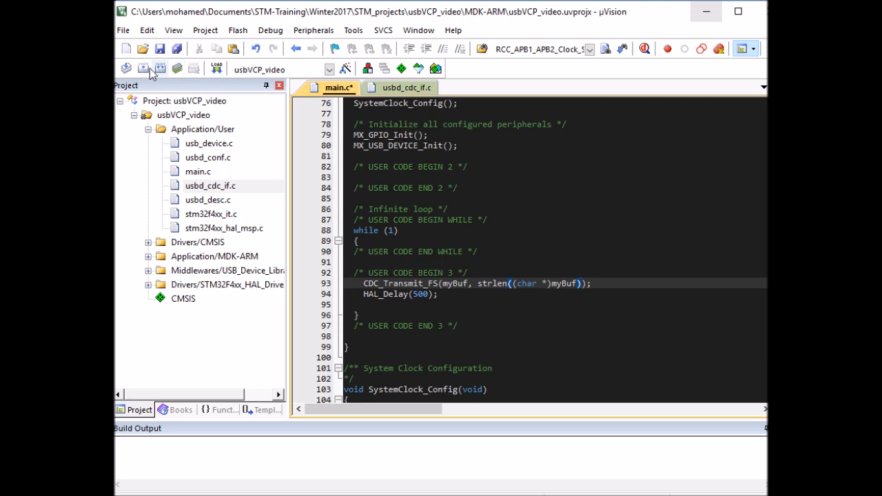
- Flash the built firmware onto the board with verification, then minimize uVision
left_click(160, 67)
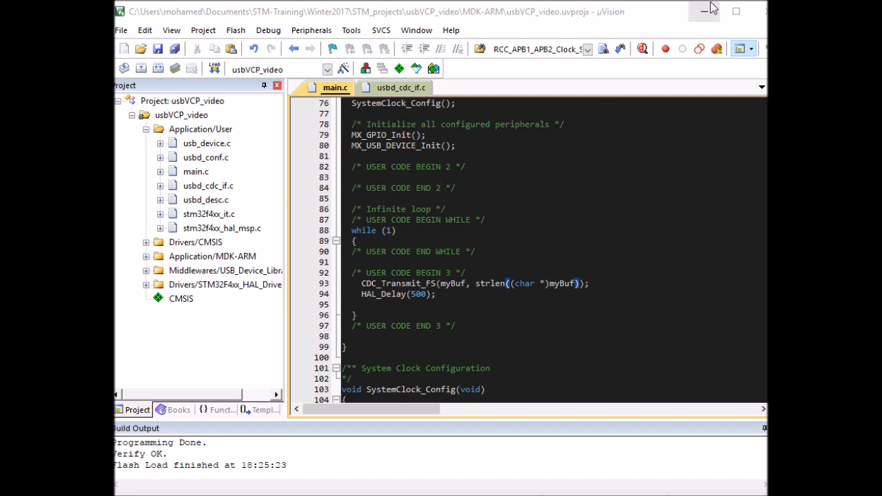
left_click(703, 11)
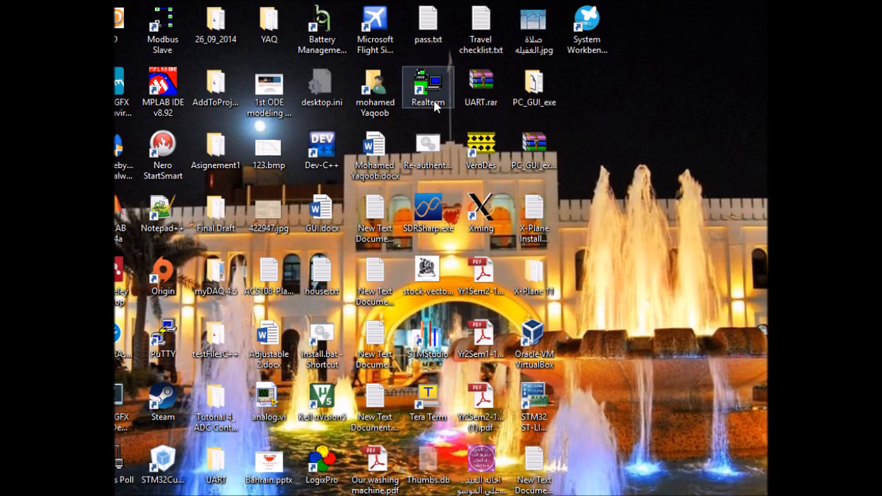
- Launch RealTerm, show its Port settings and expand Ports (COM & LPT) in Device Manager
double_click(427, 85)
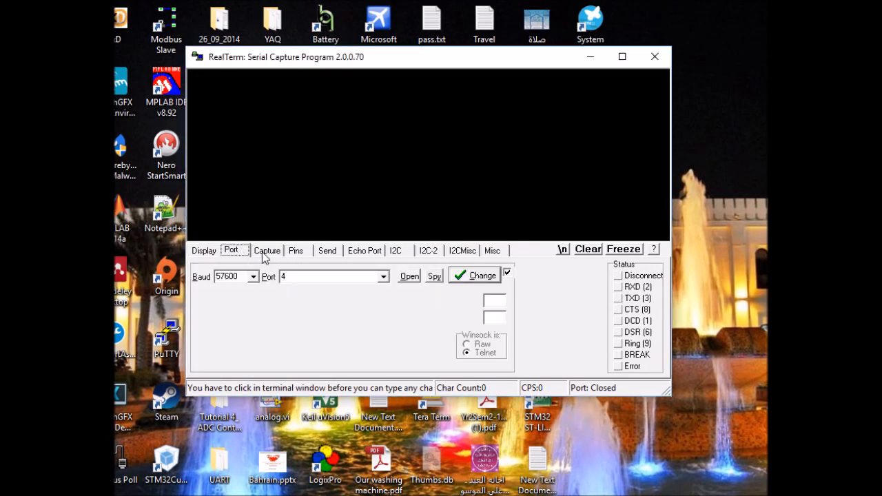
left_click(383, 276)
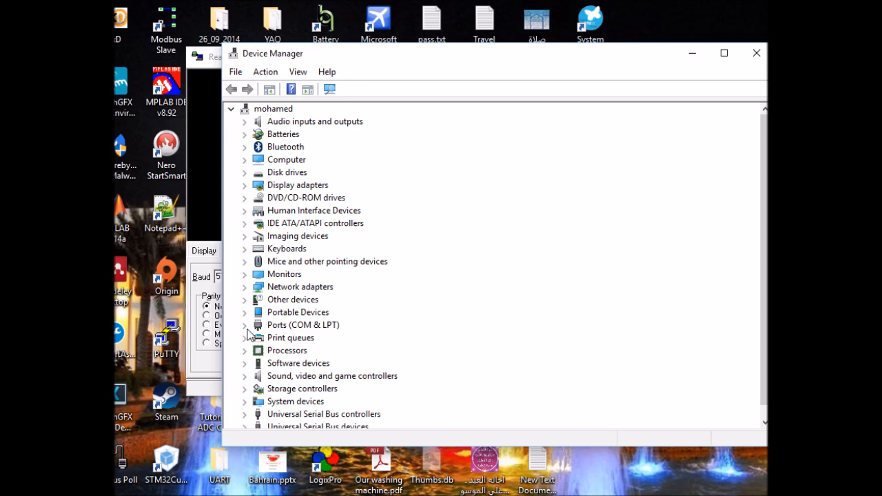
left_click(245, 326)
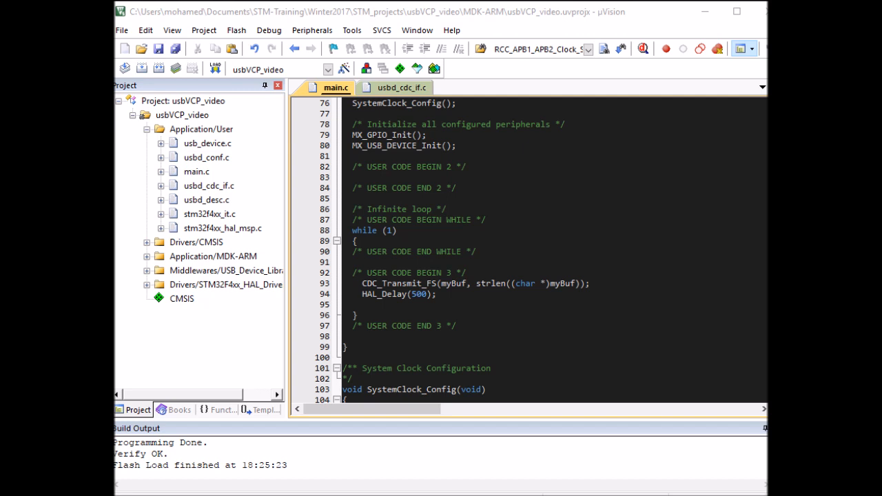
mouse_move(394, 95)
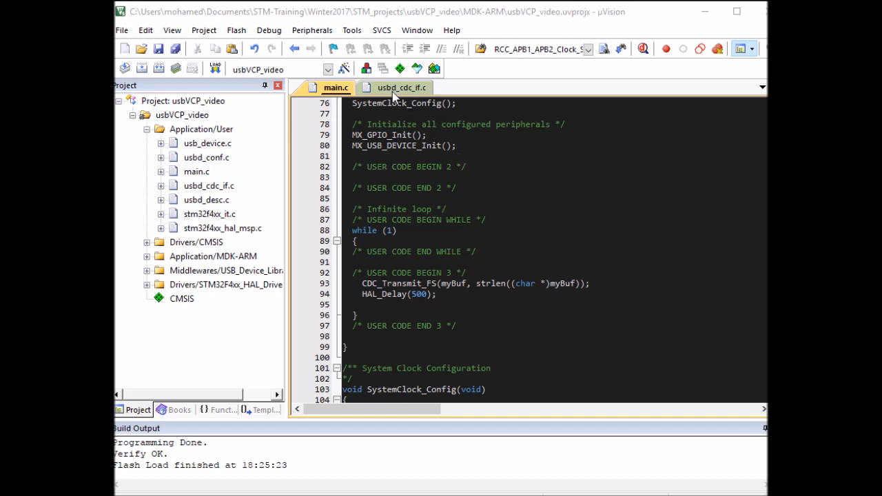
mouse_move(407, 95)
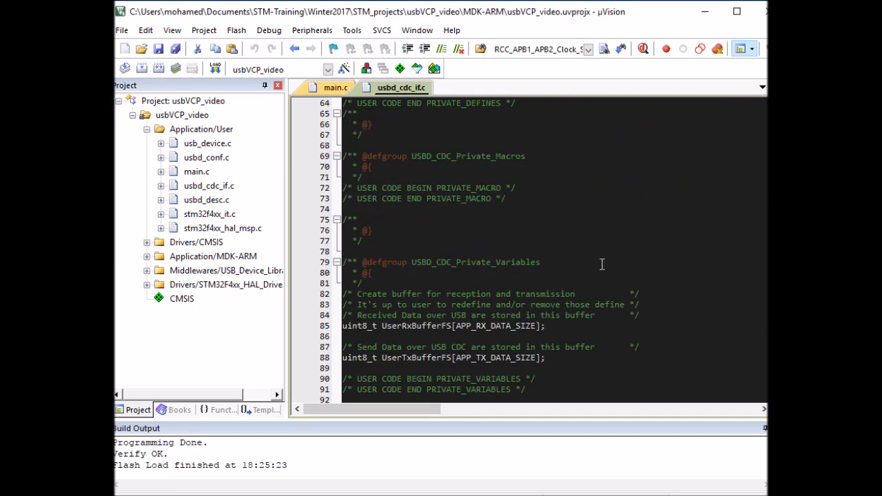
- Locate the CDC_Receive_FS handler in usbd_cdc_if.c and bring up actions on its header include line
scroll("down", 3)
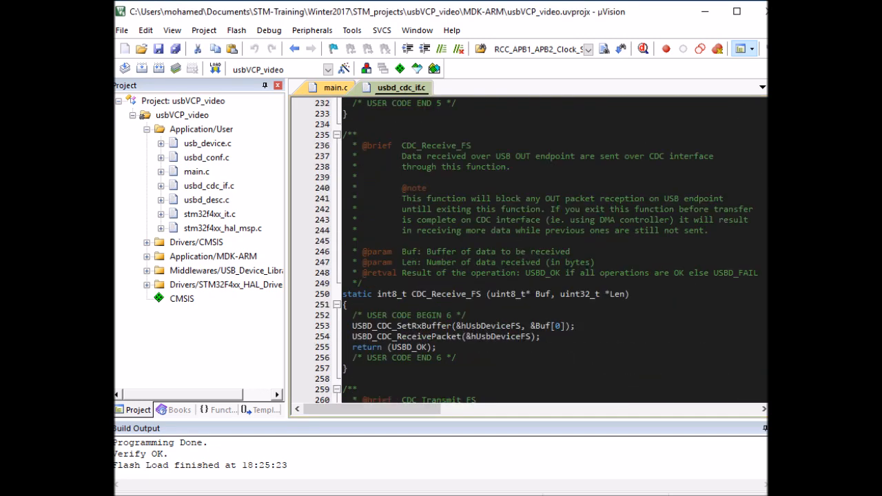
double_click(446, 156)
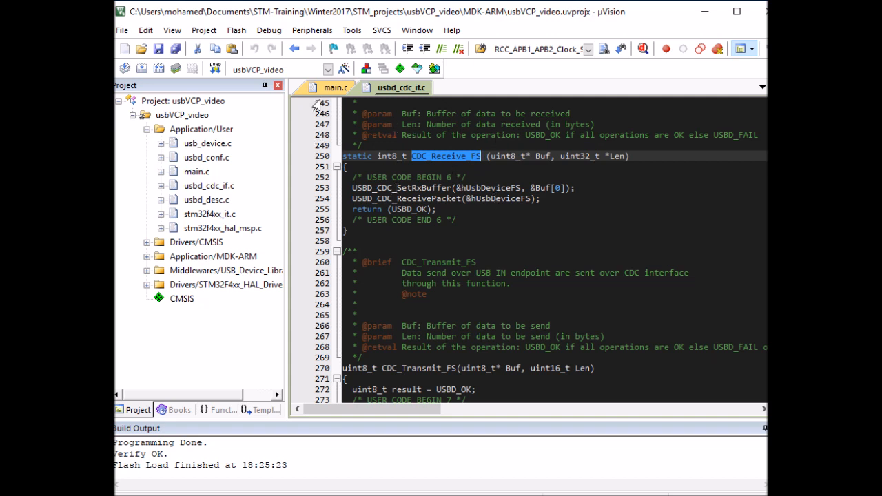
mouse_move(320, 99)
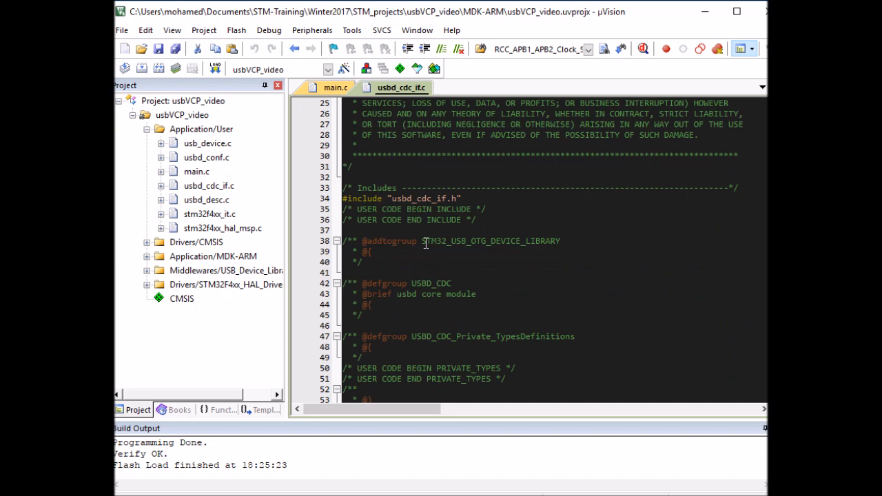
right_click(427, 199)
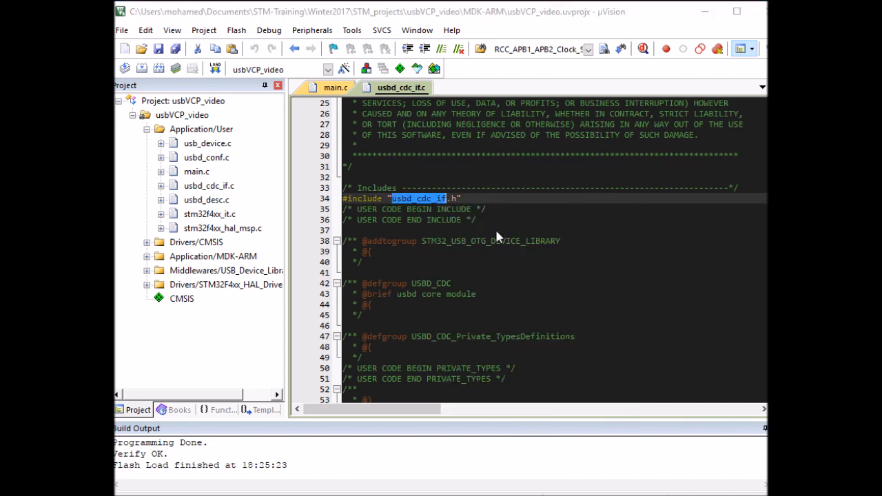
- In usbd_cdc_if.h's exported functions section, write '__weak void CDC_ReceiveCallBack(uint8_t *buf, uint32_t len);'
double_click(417, 198)
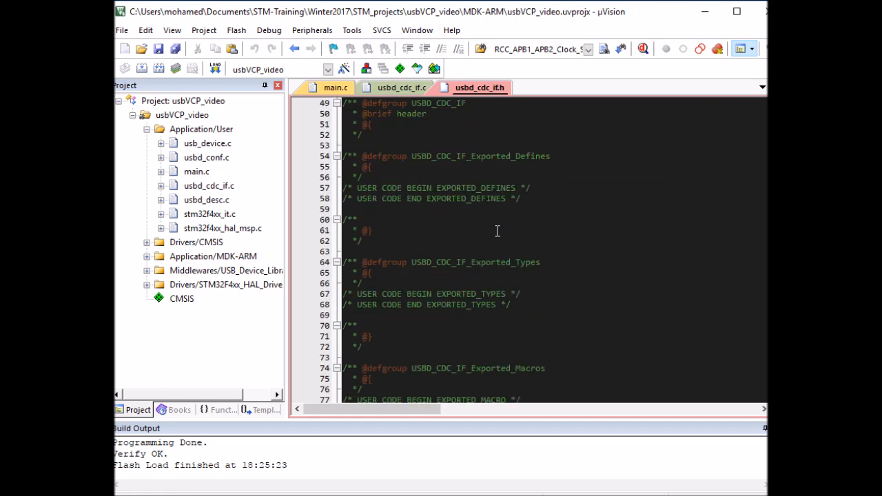
scroll("down", 3)
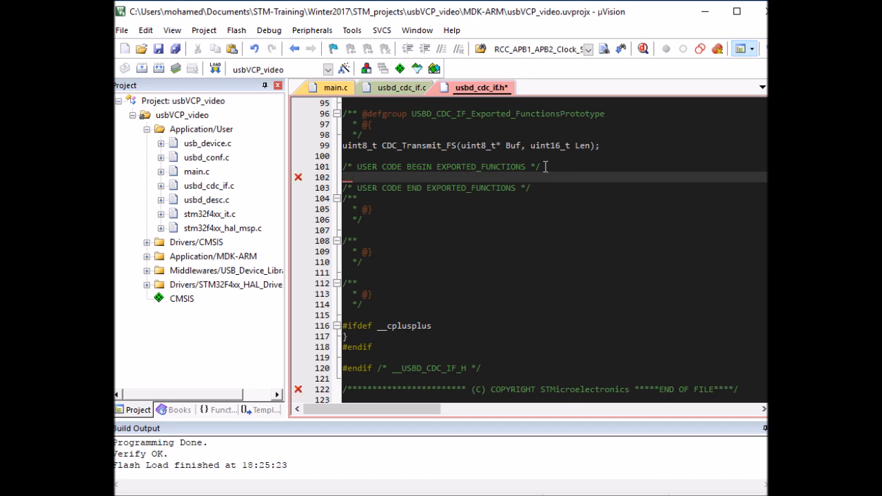
type("__weak")
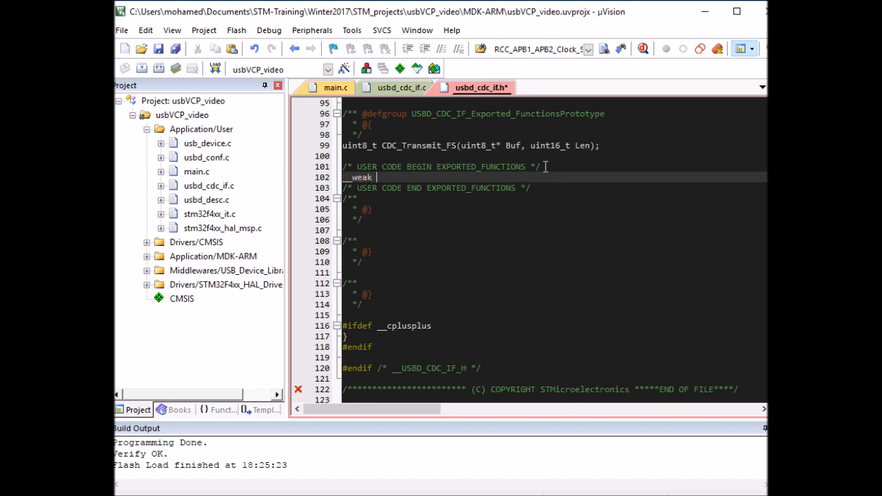
type("void CD")
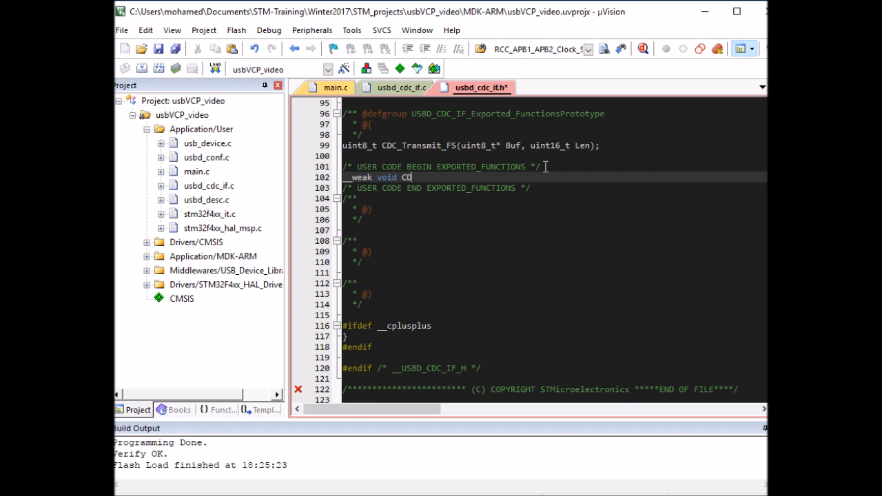
type("_RE")
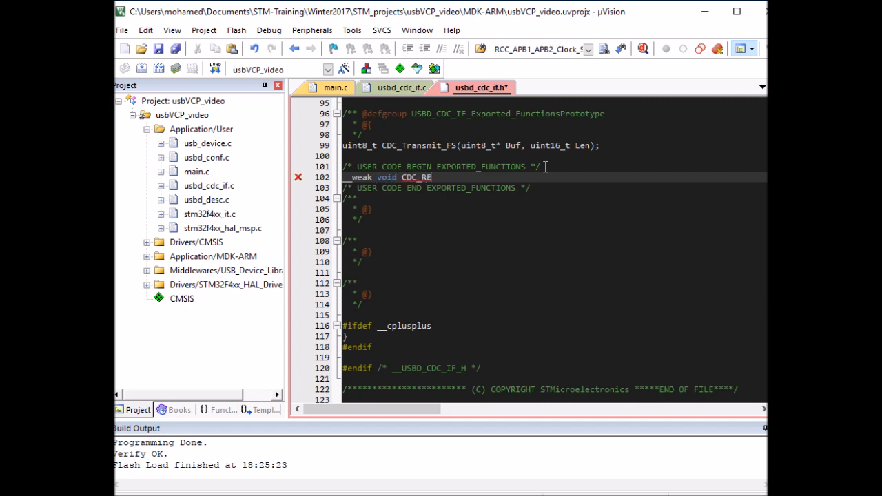
type("d")
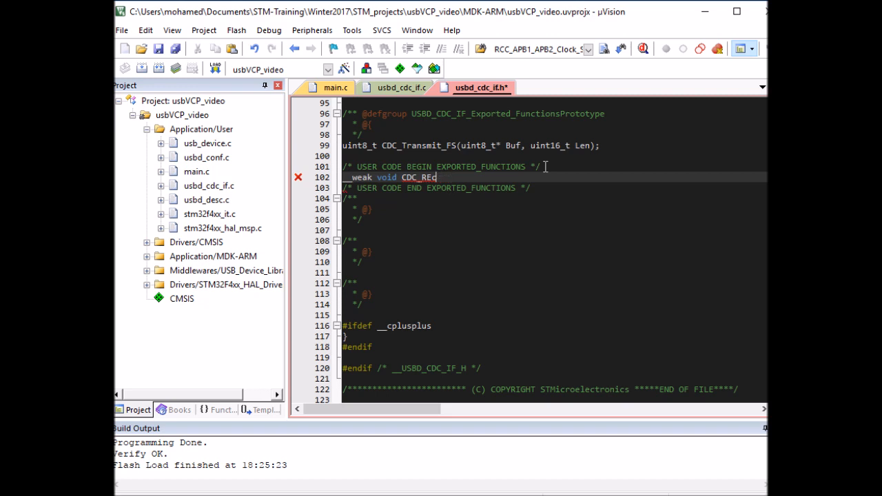
type("eiveCallBack()")
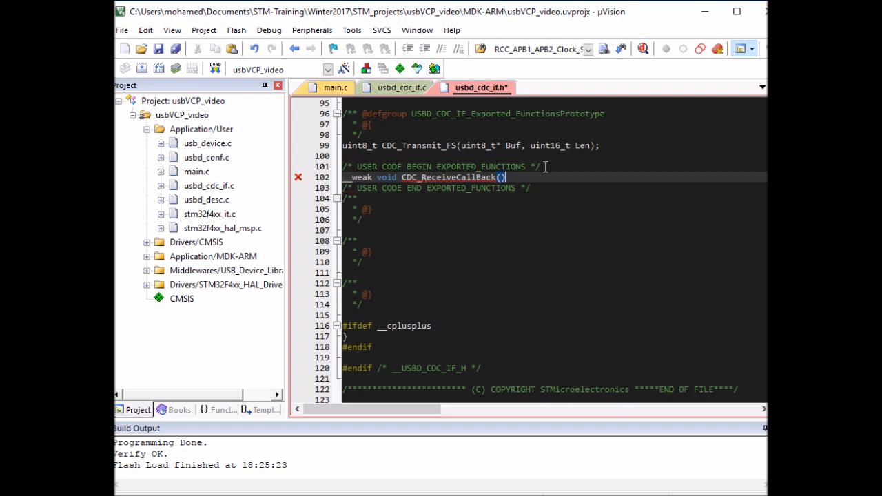
type("uint8_t")
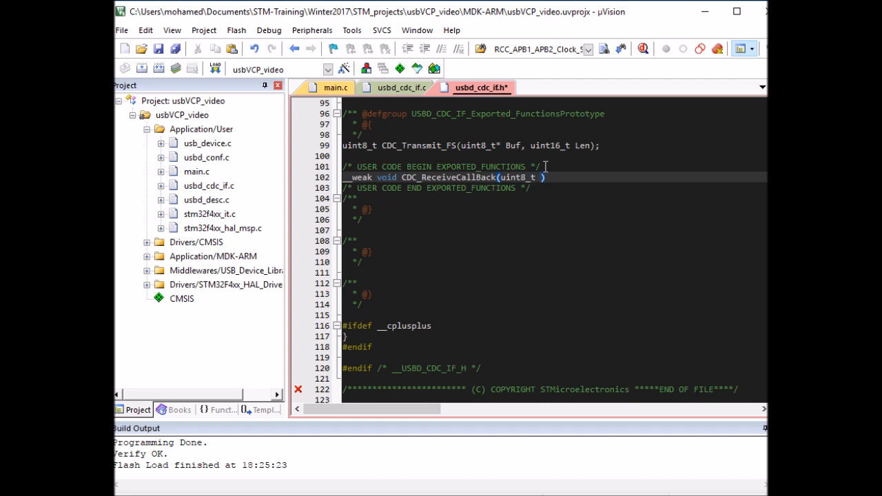
type("*buf,")
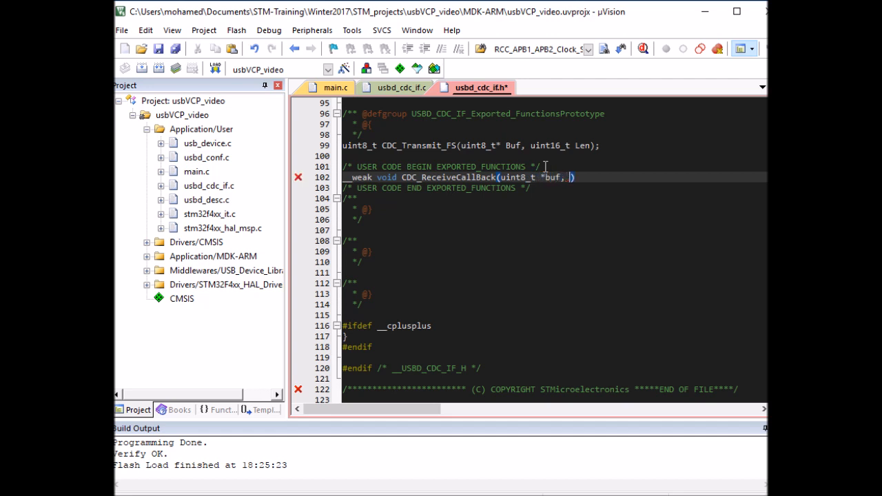
type("uint32")
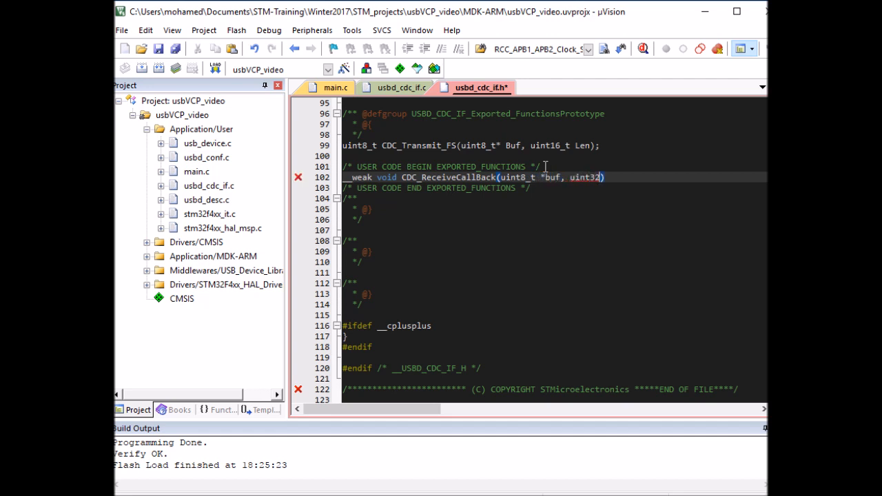
type("len")
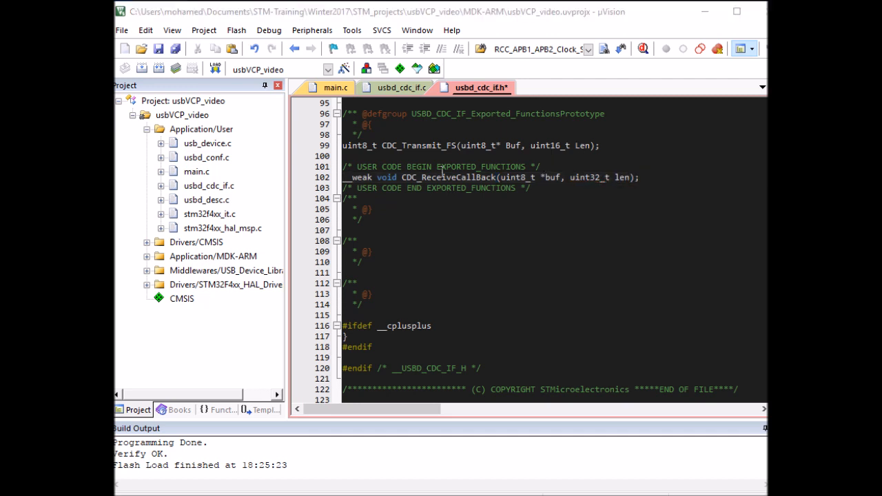
- Add an empty '__weak void CDC_ReceiveCallBack(uint8_t *buf, uint32_t len)' definition under the private functions section of usbd_cdc_if.c
left_click_drag(600, 176, 634, 177)
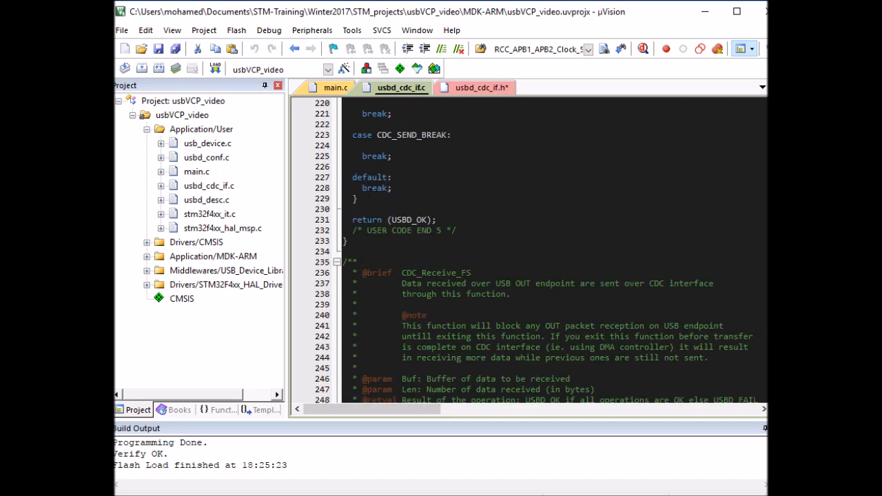
scroll("down", 3)
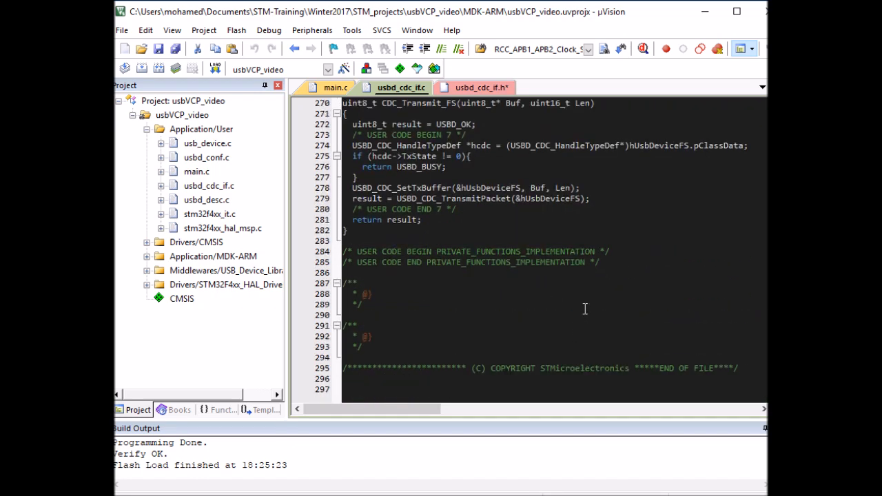
type("__weak void CDC_ReceiveCallBack(uint8_t *buf, uint32_t len)")
type("{")
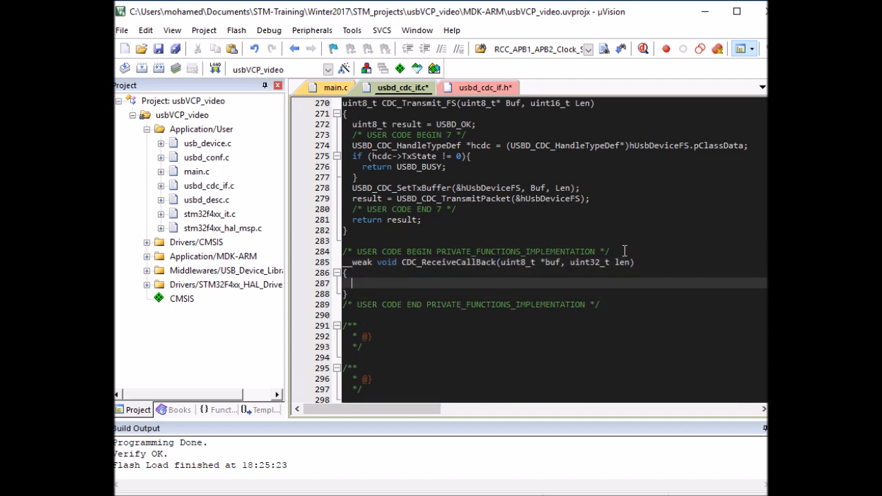
double_click(447, 262)
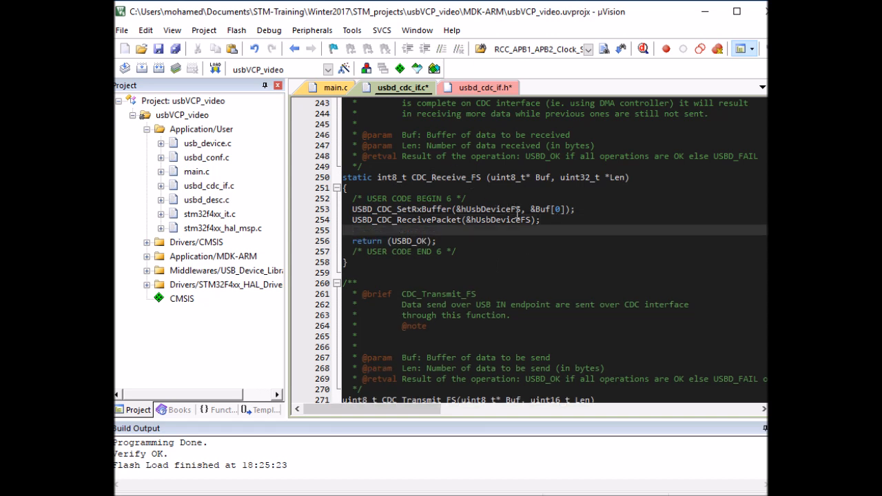
- Insert 'CDC_ReceiveCallBack(Buf, Len[0]);' inside CDC_Receive_FS before its return
type("CDC_ReceiveCallBack(")
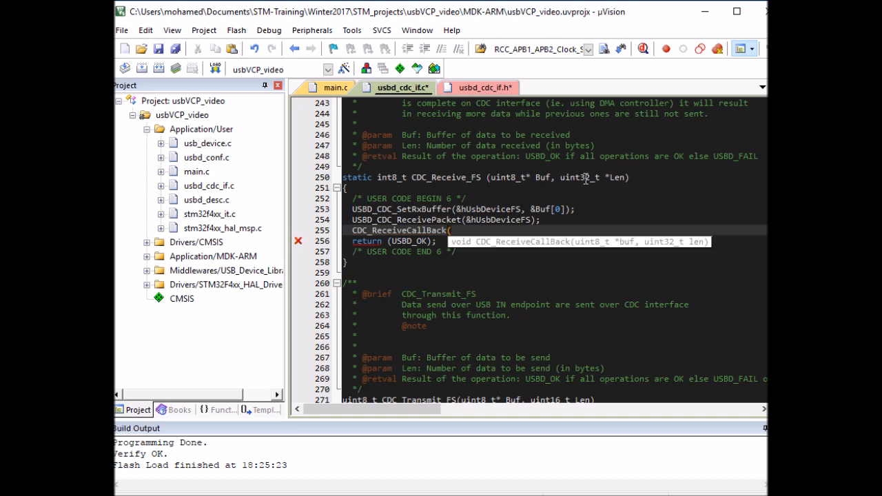
double_click(543, 177)
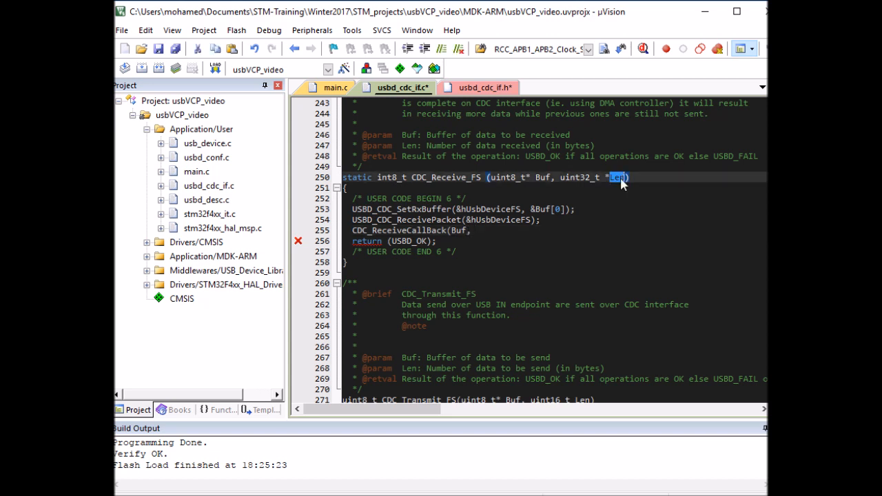
left_click(468, 230)
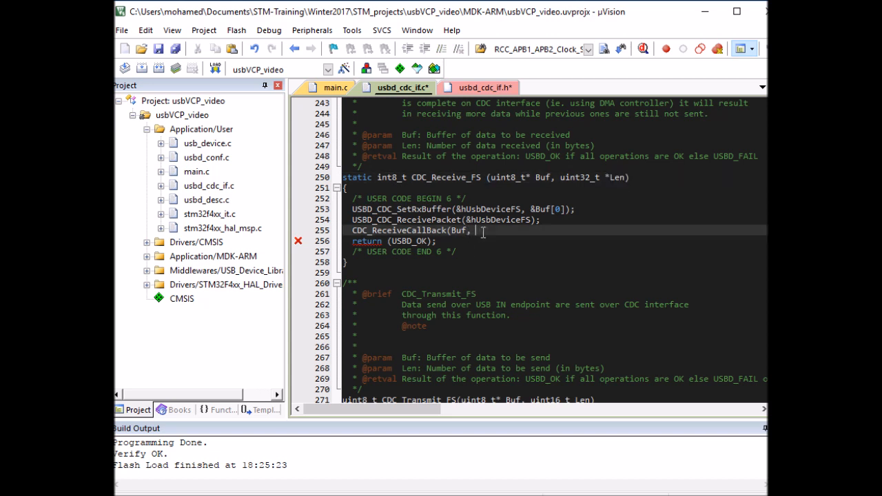
type("Len[0]")
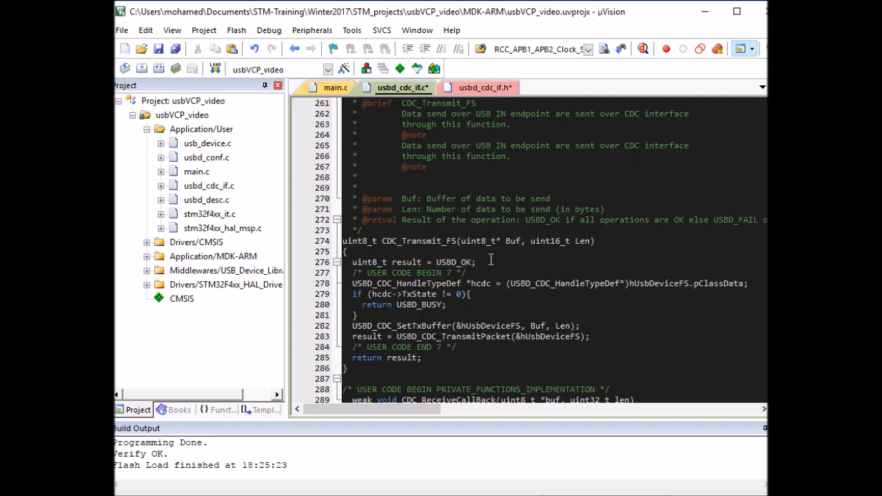
scroll("down", 3)
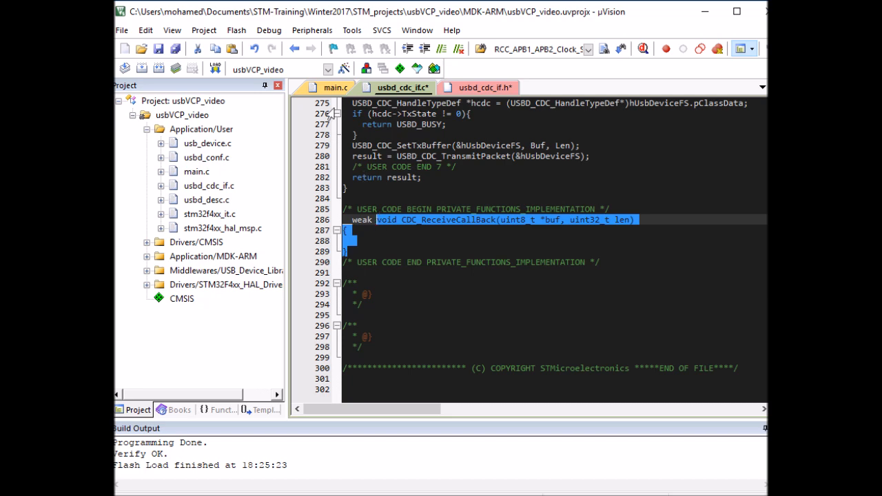
- In main.c's USER CODE 4, define CDC_ReceiveCallBack to echo the buffer with CDC_Transmit_FS(buf, len) and reflash
left_click(333, 88)
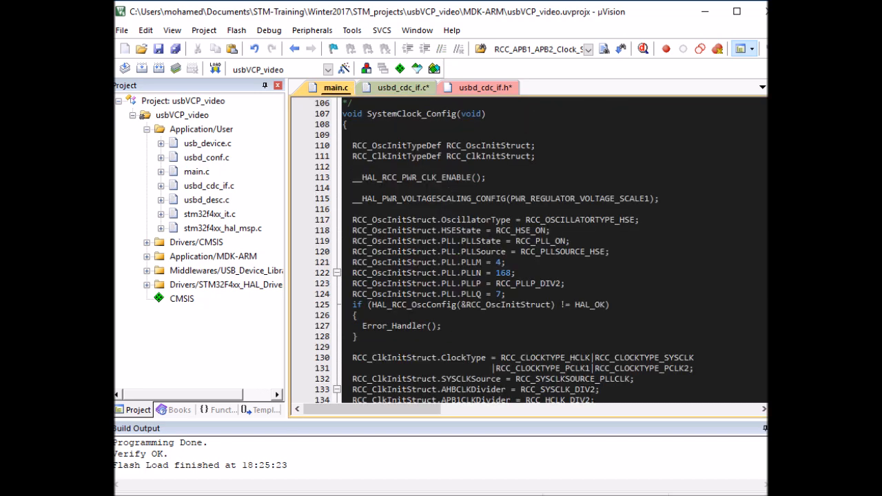
scroll("down", 3)
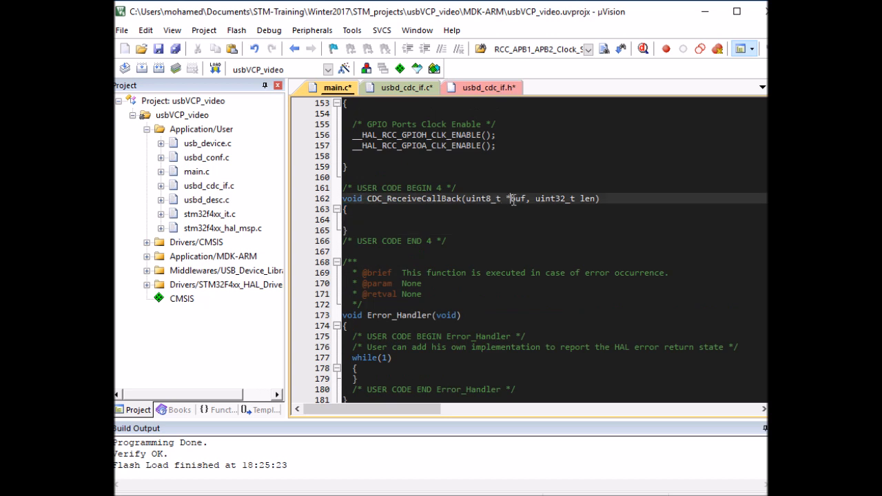
double_click(517, 198)
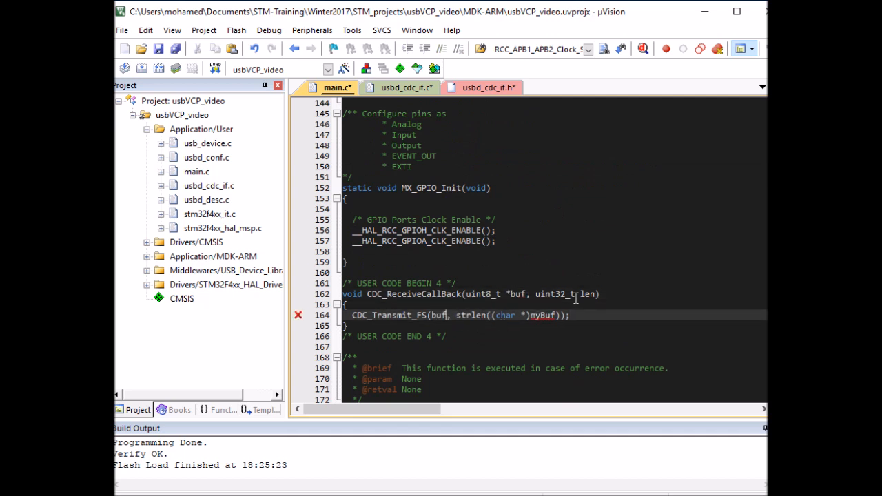
double_click(584, 293)
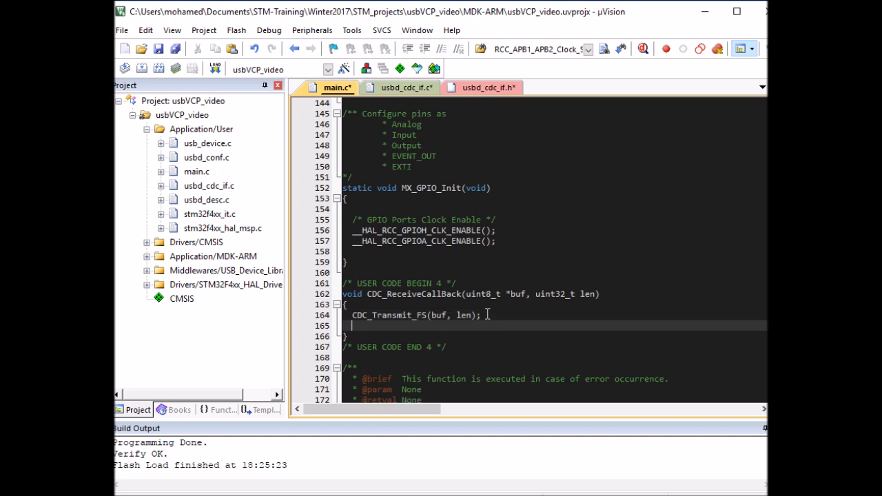
type("HAL_Delay(500);")
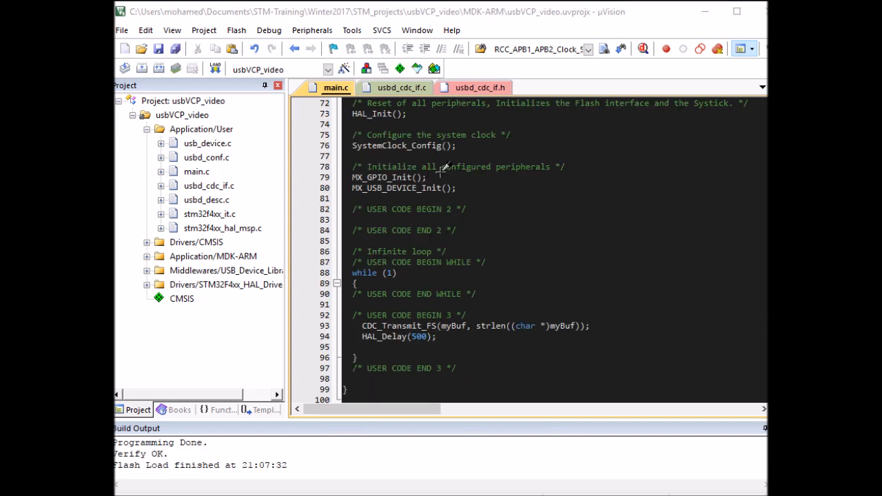
- Comment out the periodic CDC_Transmit_FS(myBuf…) call in the while loop with // and reflash
left_click(363, 325)
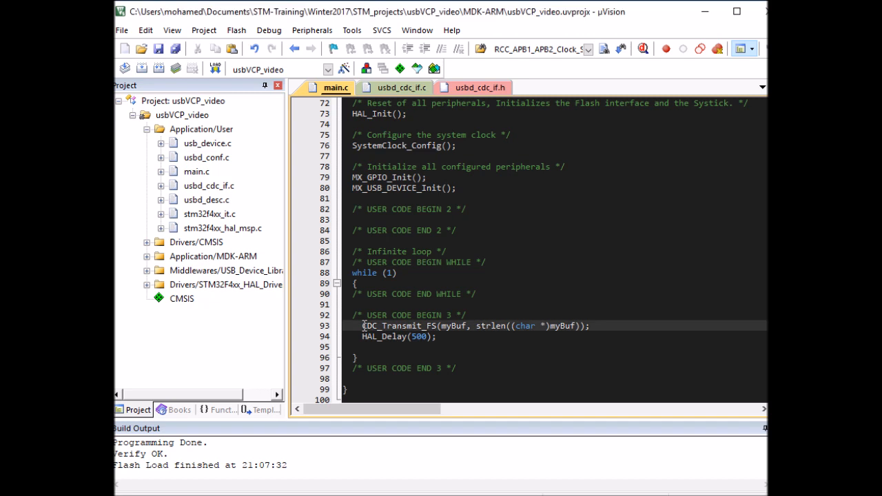
type("//")
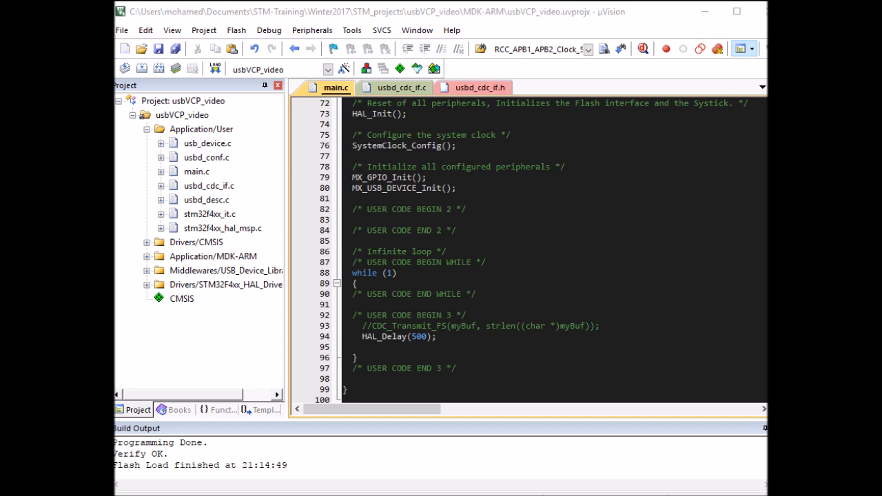
mouse_move(722, 354)
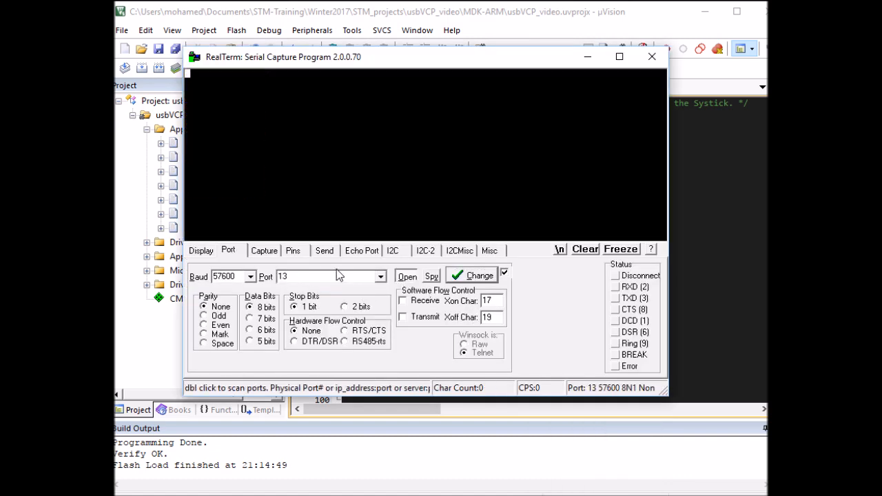
- Enter 'Hello' in RealTerm's Send field and send it as ASCII to the board
left_click(323, 250)
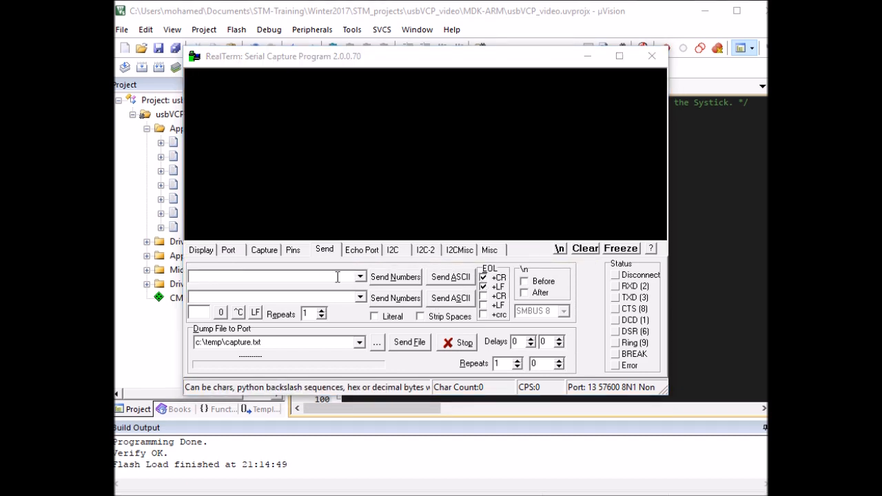
type("He")
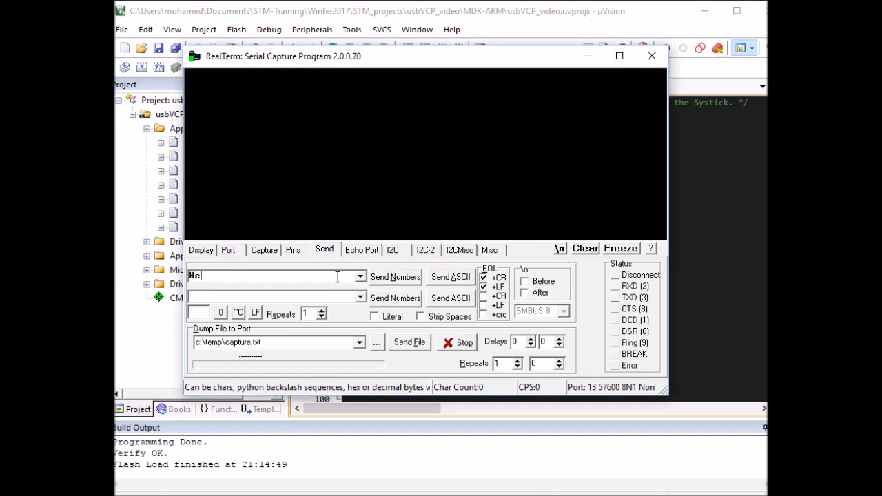
type("llo")
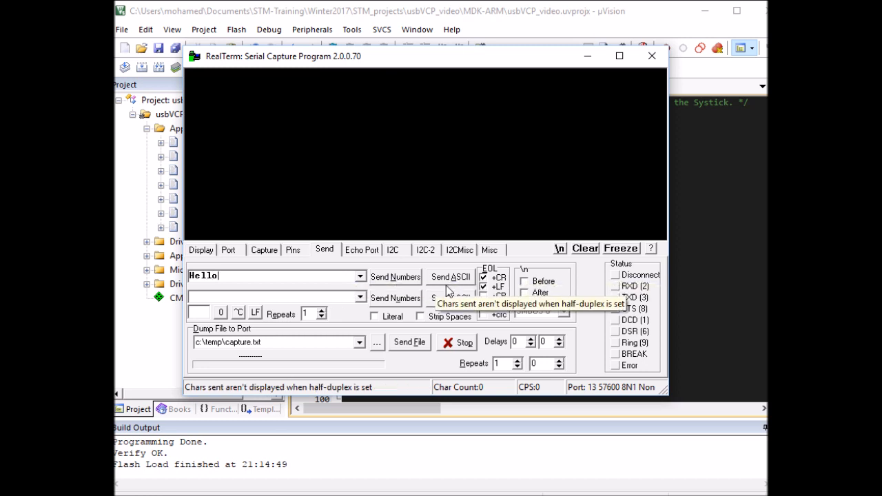
left_click(449, 277)
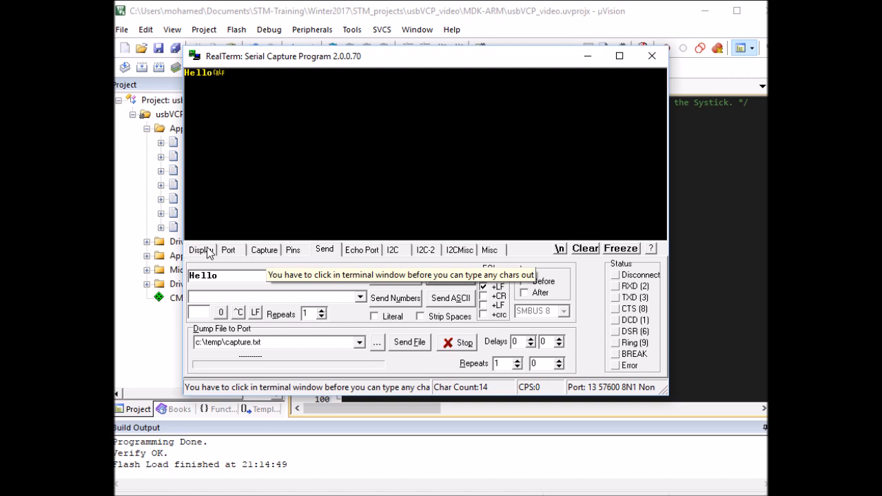
- Check the display settings, then send 'Hello' twice more to see it echoed on several lines
left_click(201, 250)
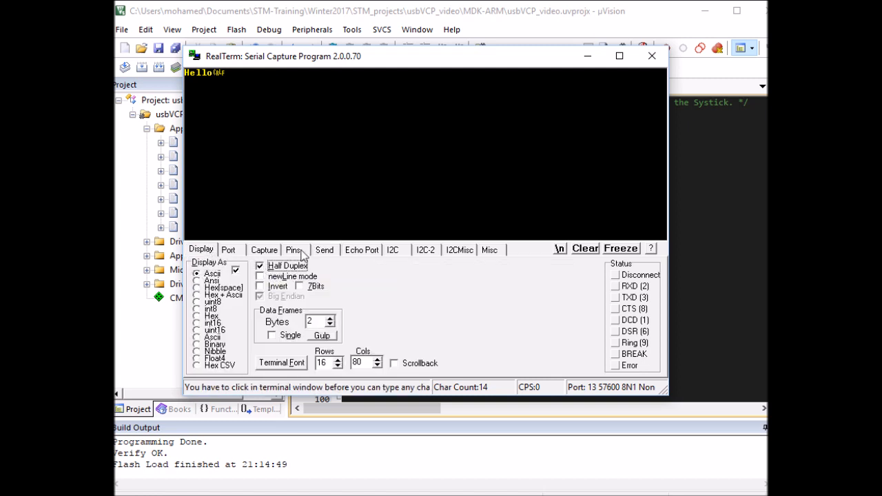
left_click(324, 249)
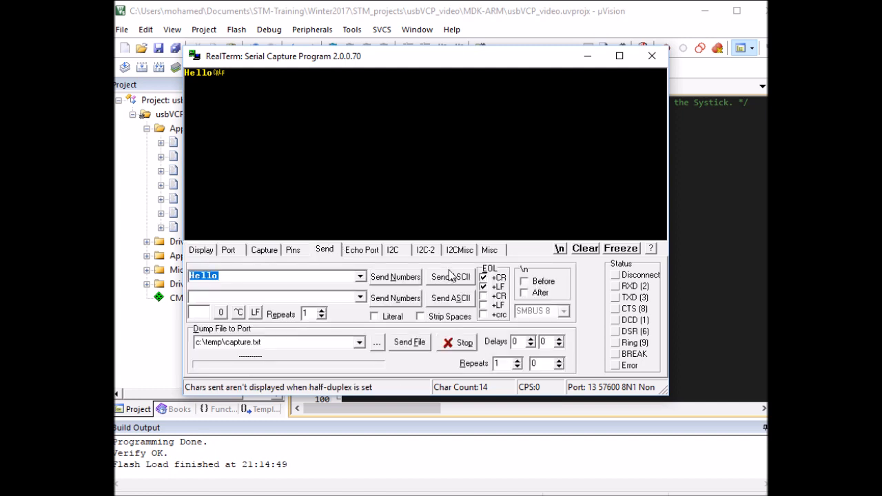
left_click(449, 276)
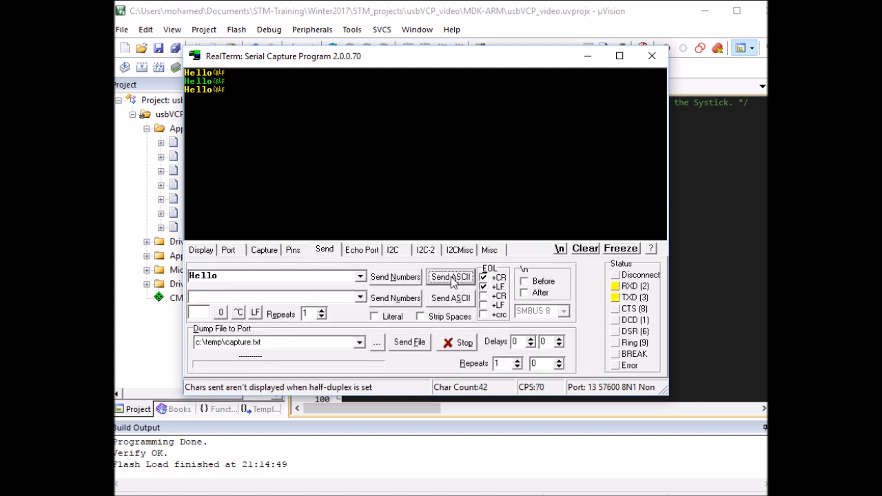
left_click(449, 275)
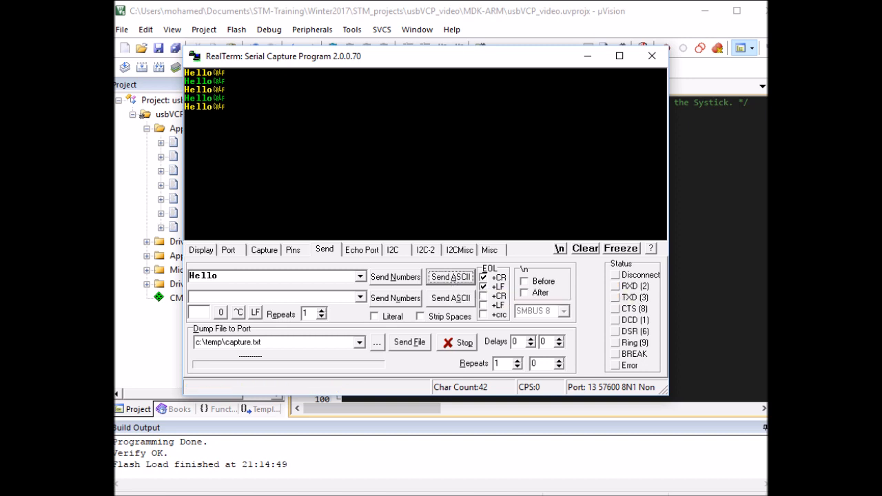